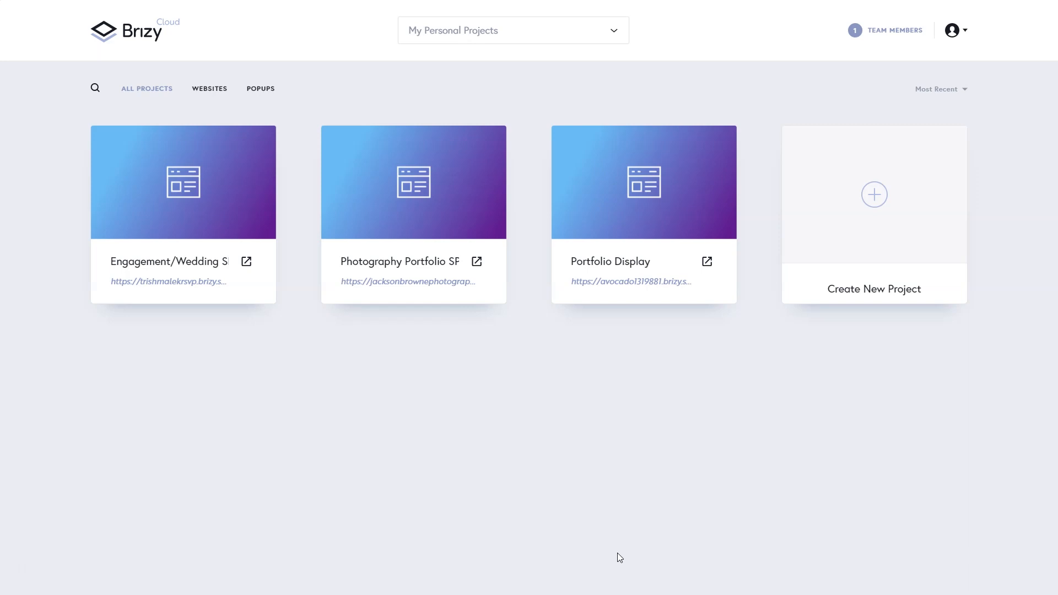
Create a new Website & Landing Page project from the dashboard.
left_click(873, 195)
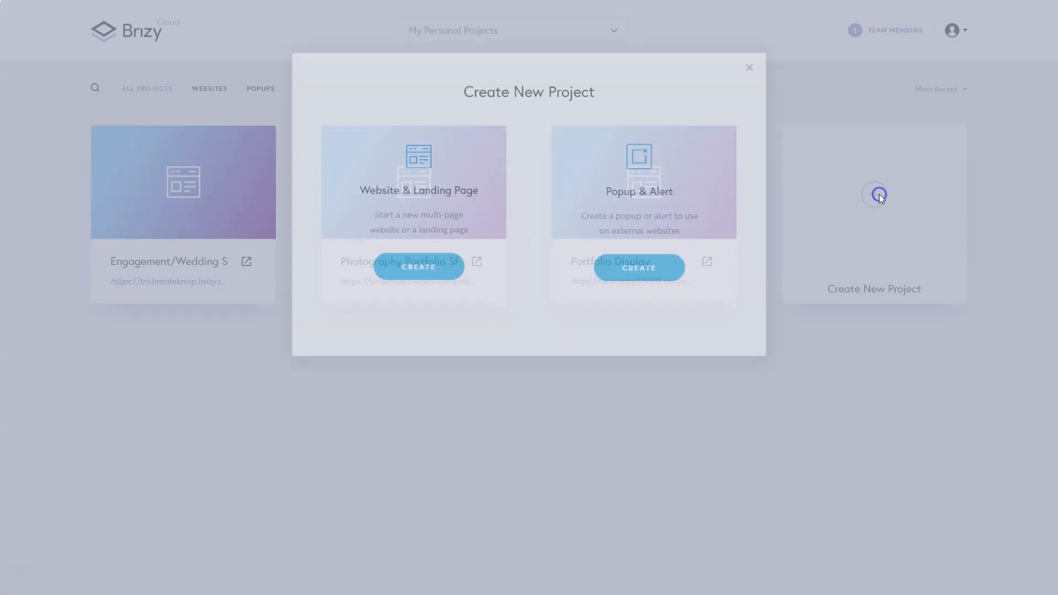
left_click(418, 360)
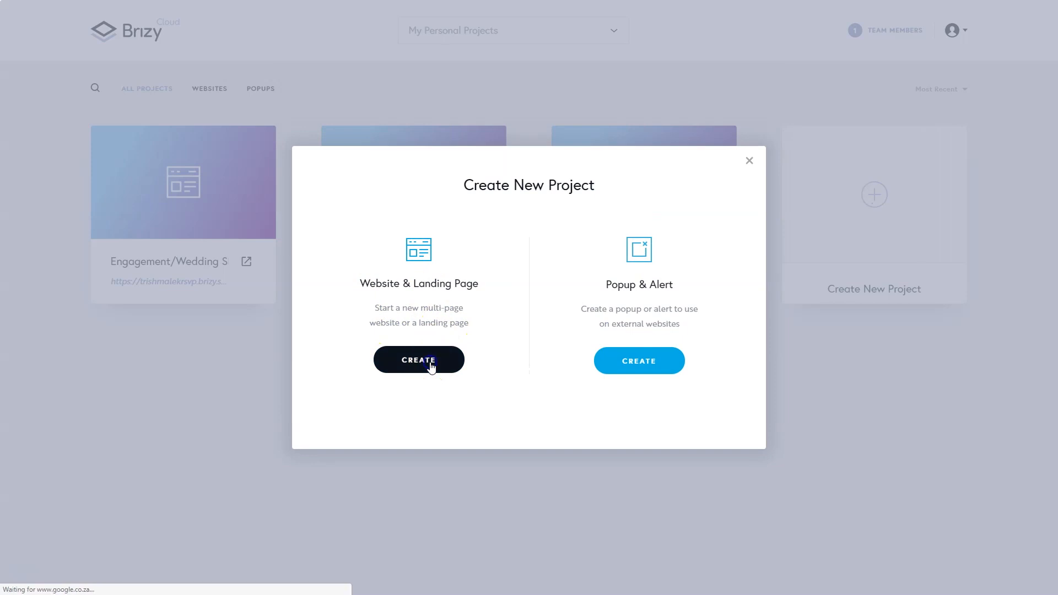
left_click(419, 360)
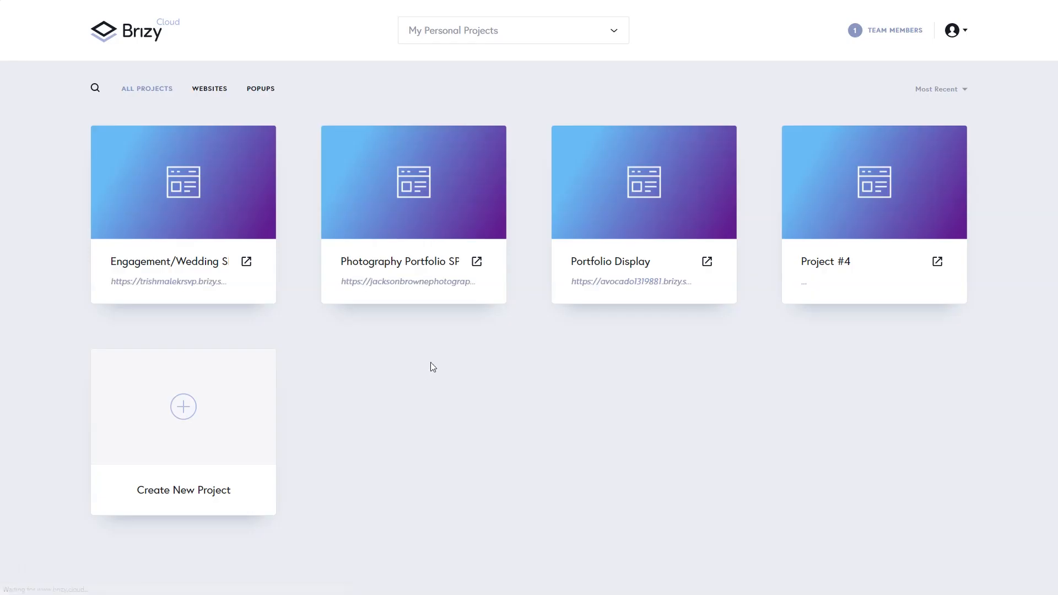
Rename the new Project #4 to 'Builder Walkthrough'.
double_click(825, 262)
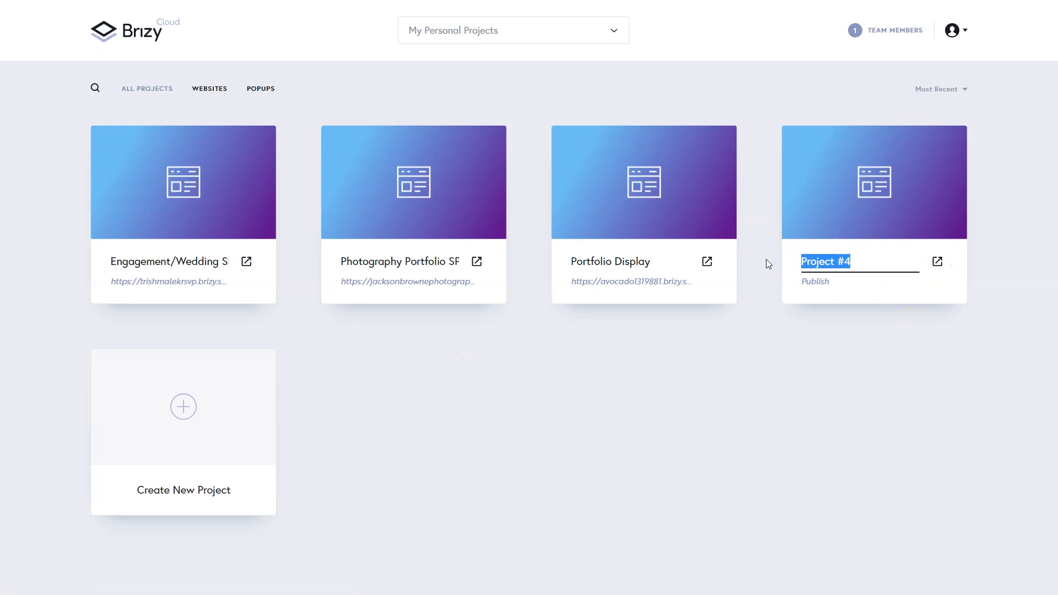
type("Builder W")
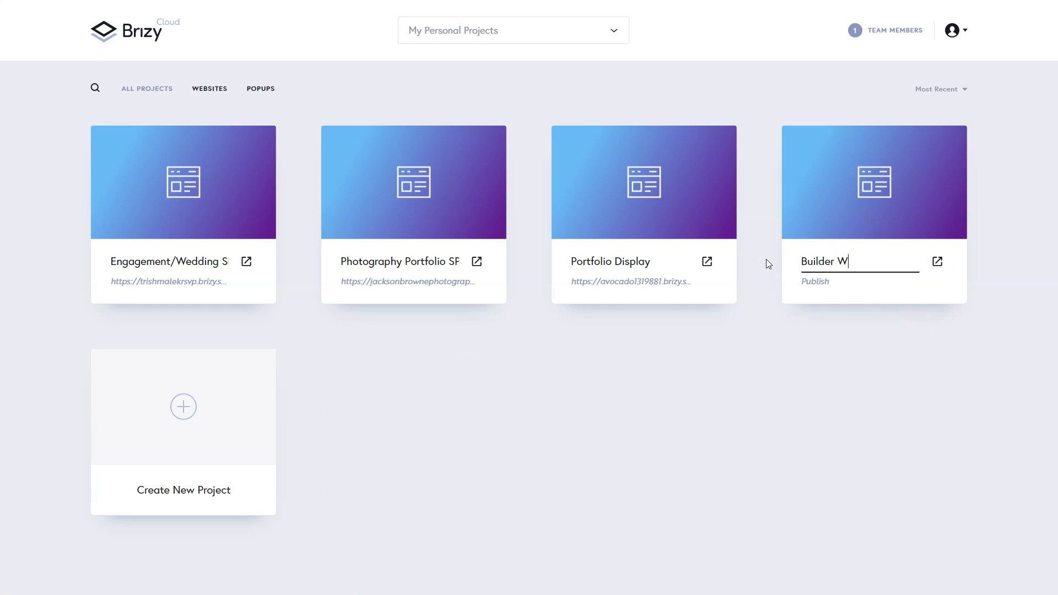
type("alkthrough")
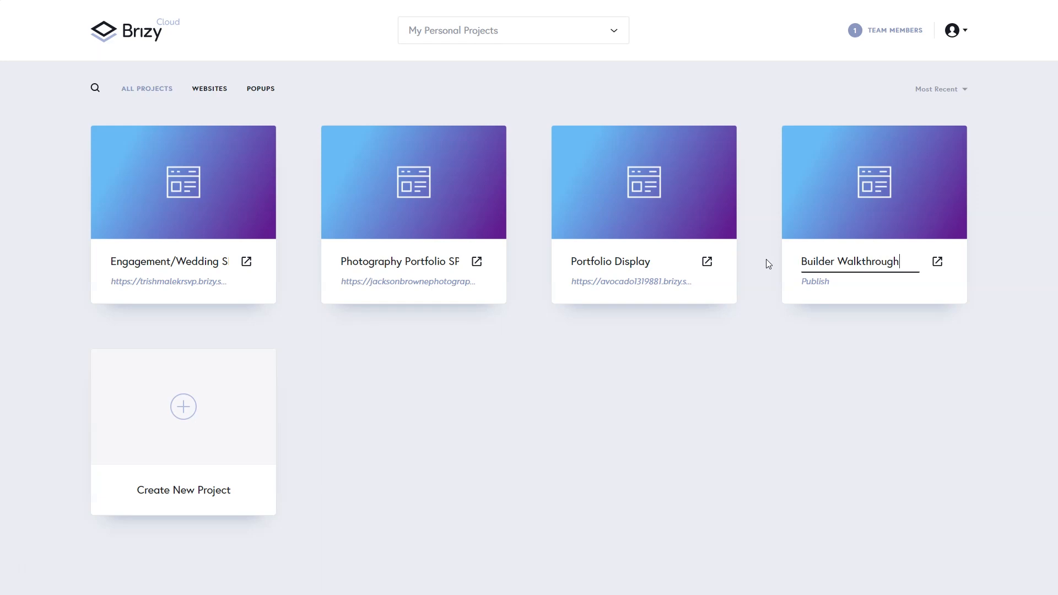
left_click(875, 185)
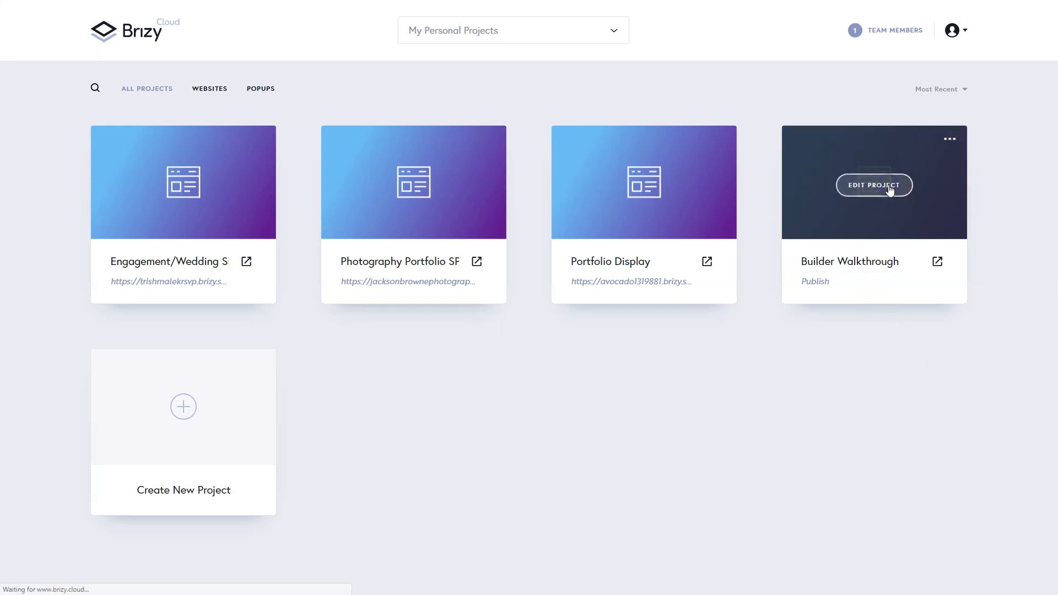
Open the Builder Walkthrough project in the Brizy page editor.
left_click(873, 186)
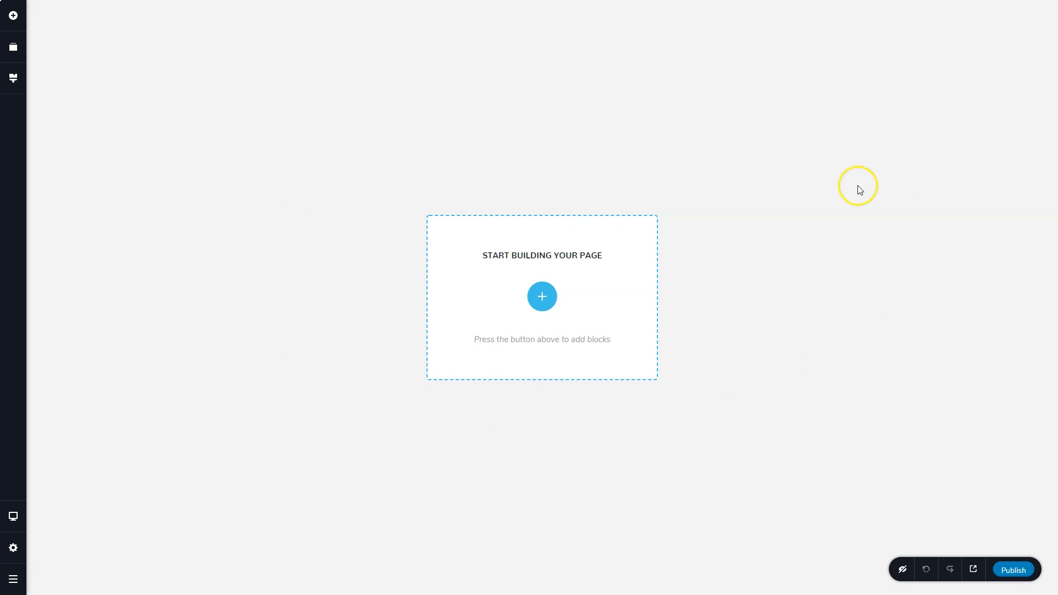
mouse_move(553, 372)
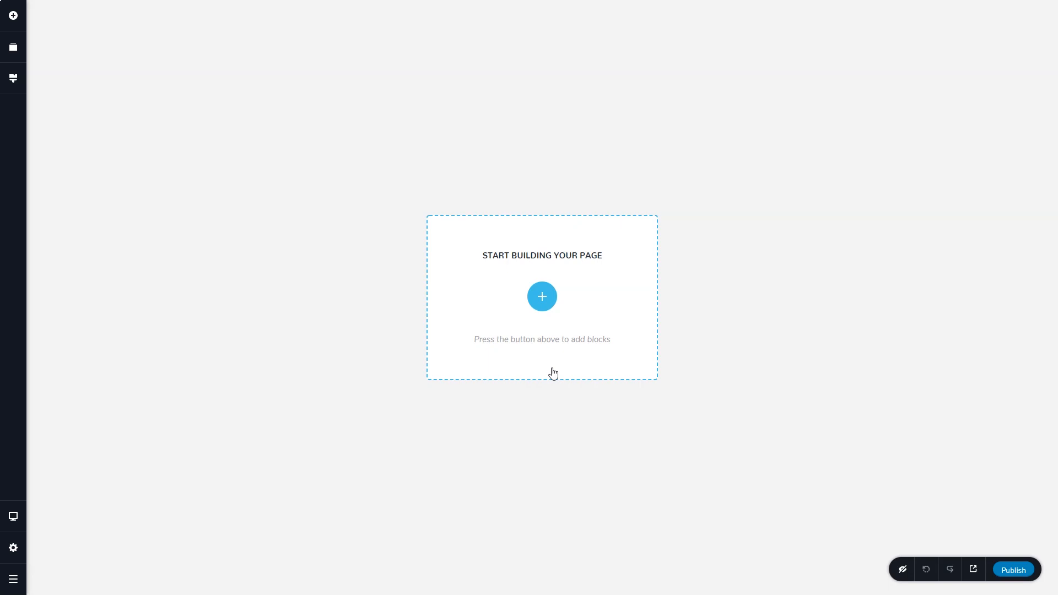
mouse_move(372, 315)
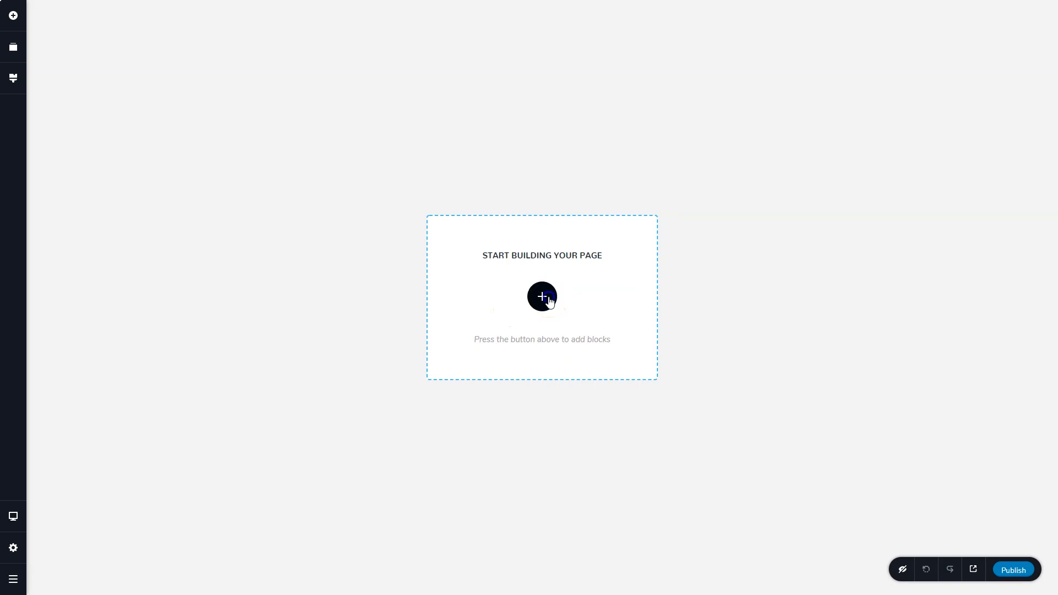
Browse the block library from the empty page, toggling Dark style and scanning the Kit #1 designs.
left_click(542, 296)
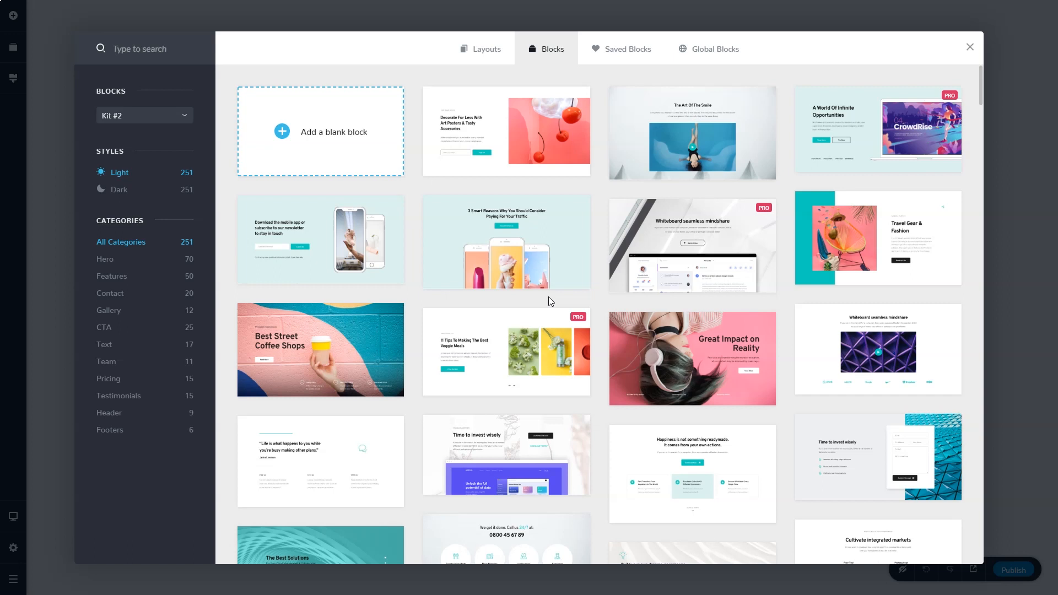
scroll("down", 3)
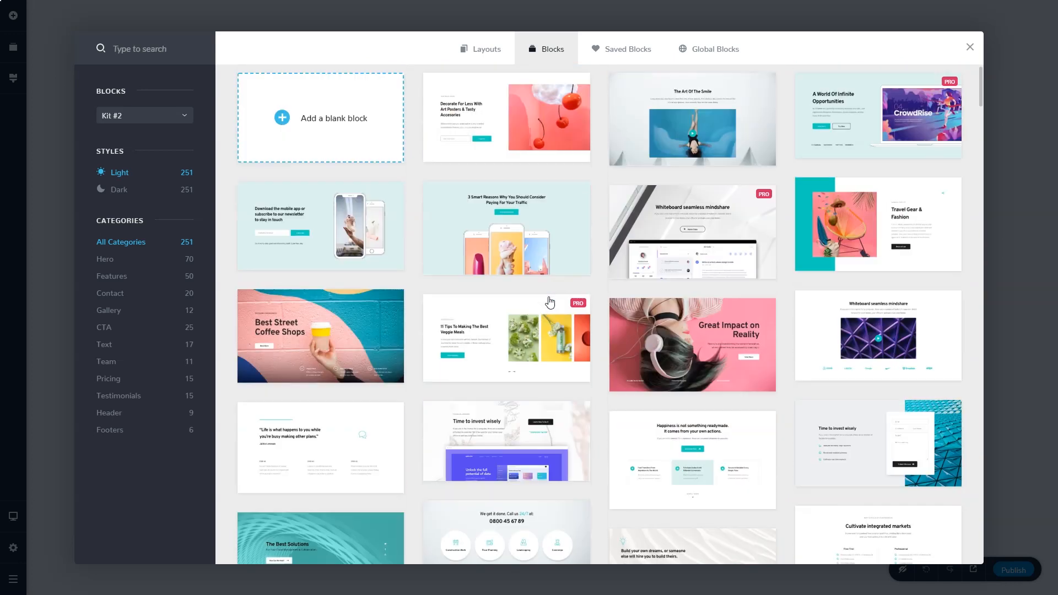
scroll("down", 3)
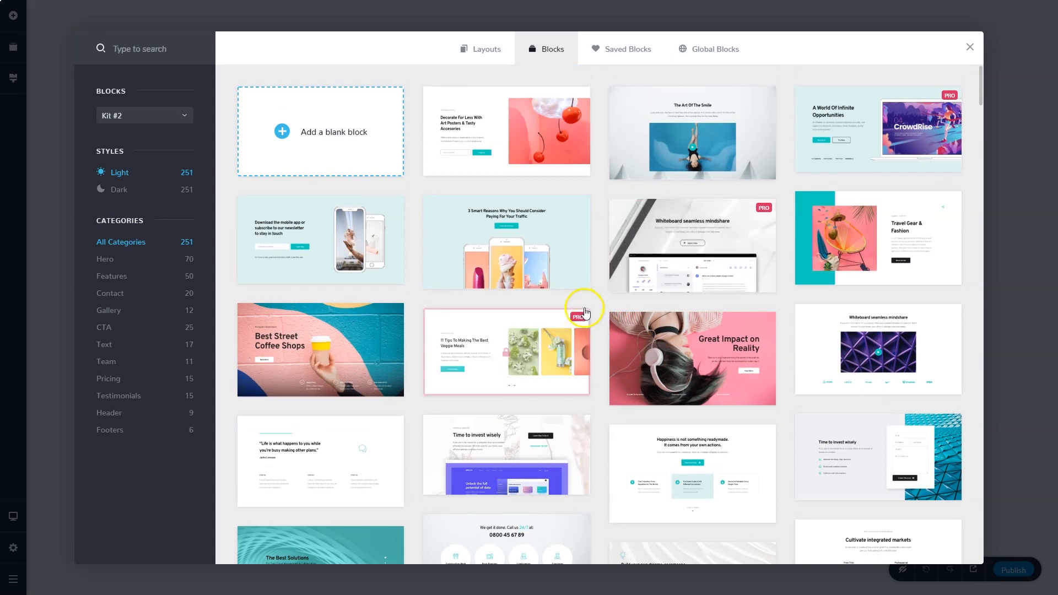
left_click(119, 190)
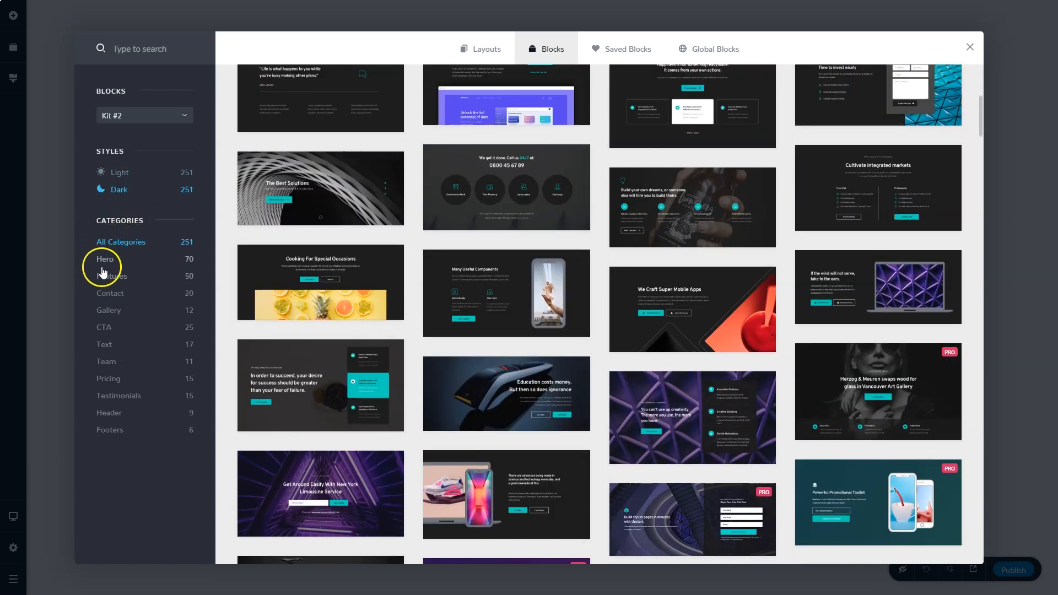
scroll("down", 3)
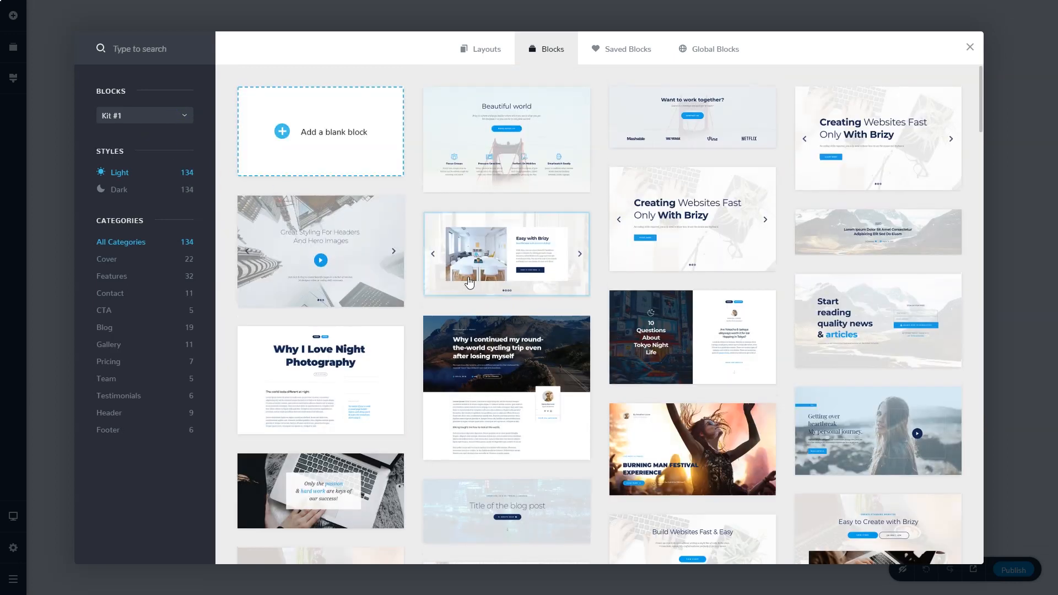
scroll("down", 3)
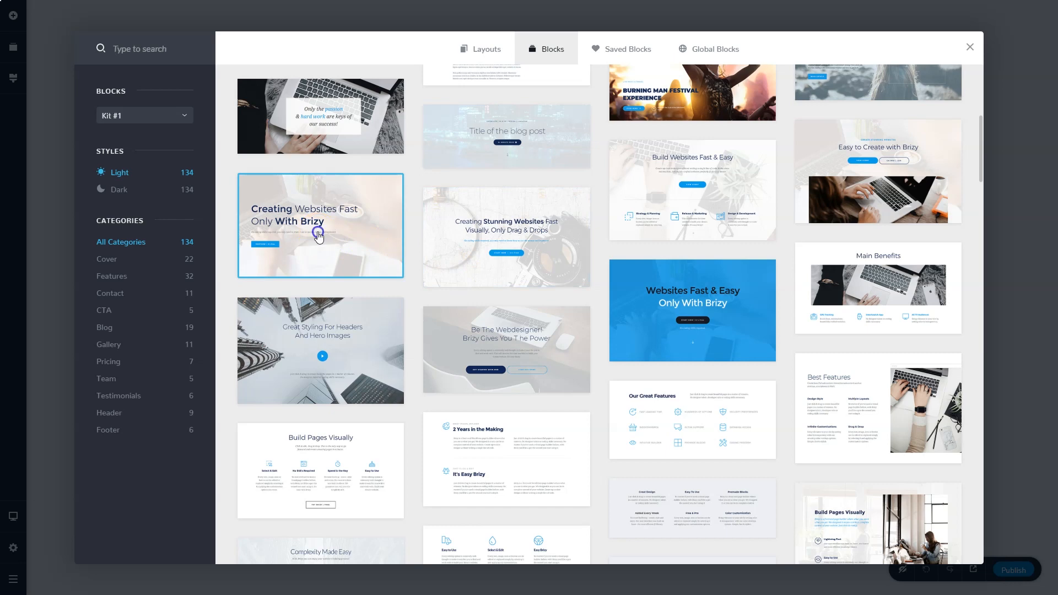
Add the Creating Websites Fast hero and then the Easy with Brizy slider to the page.
left_click(320, 225)
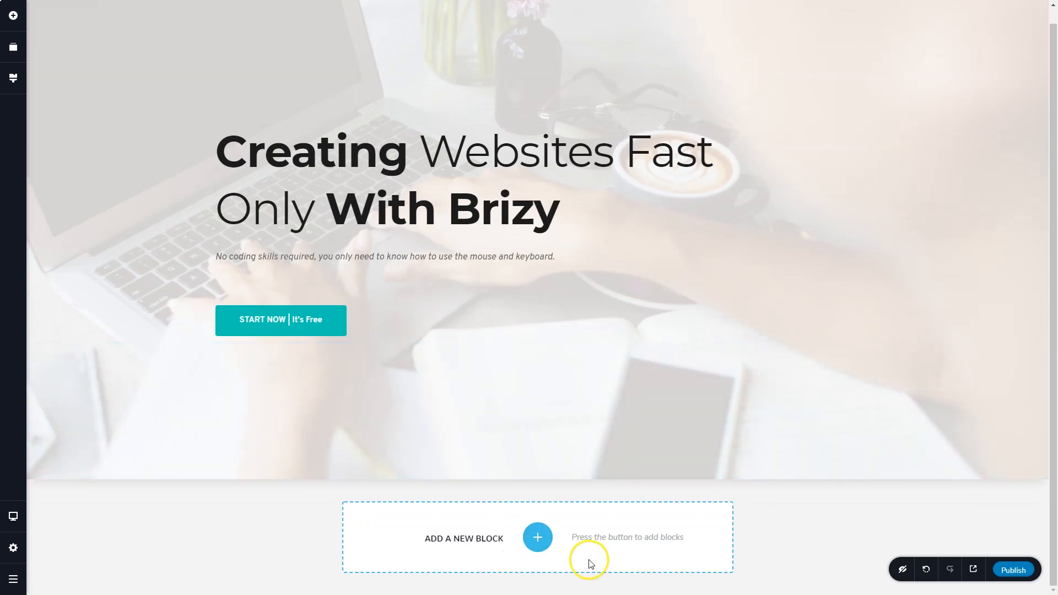
left_click(537, 538)
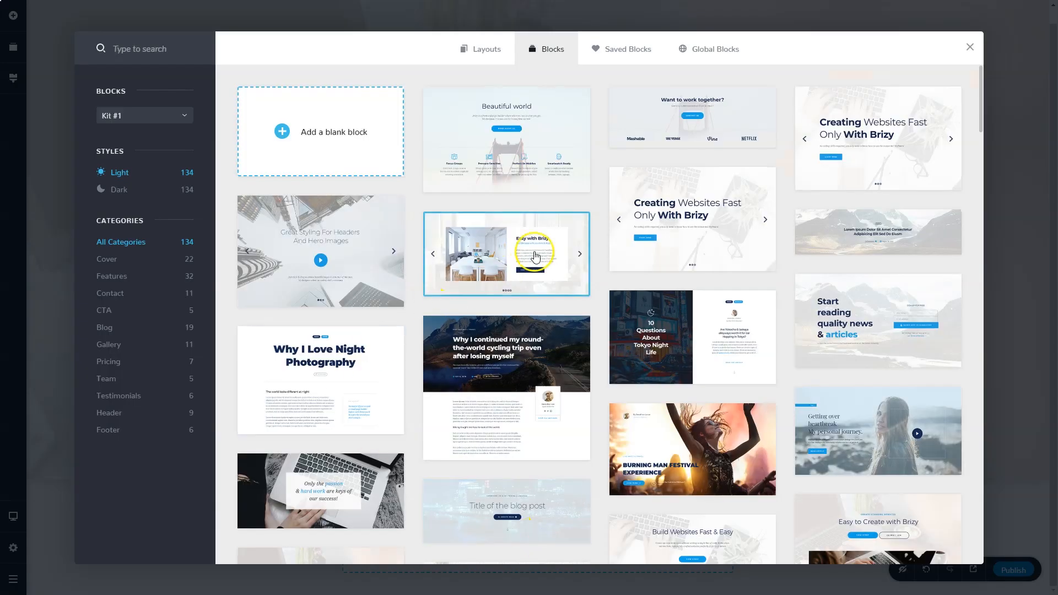
left_click(534, 254)
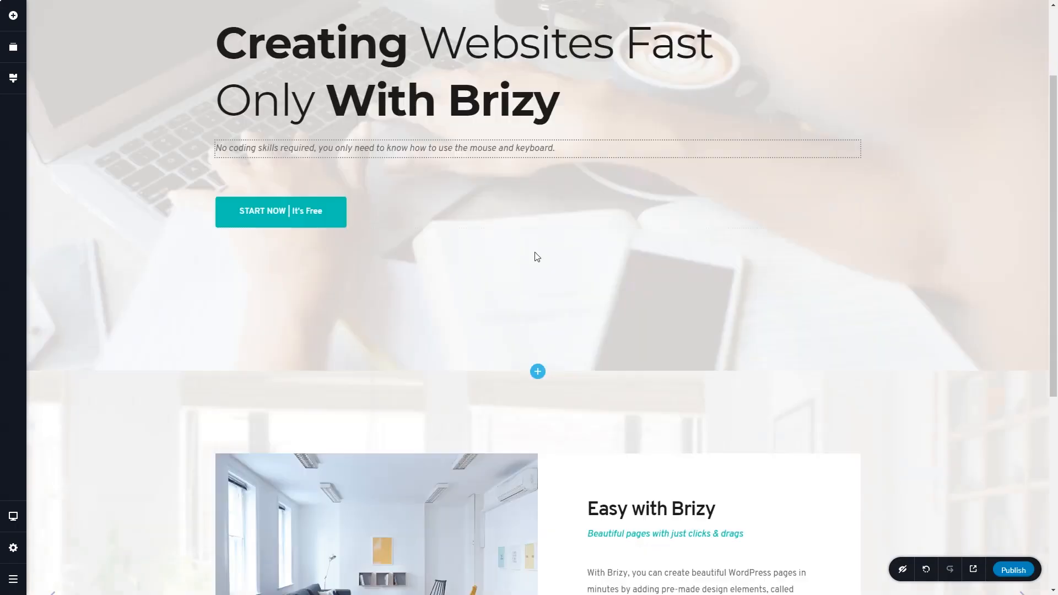
left_click(538, 372)
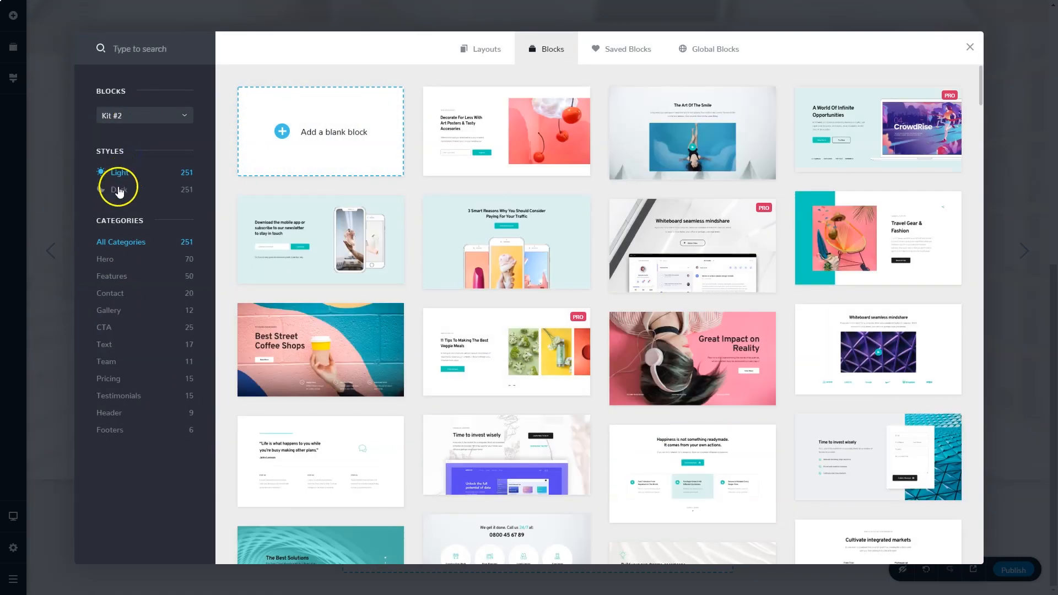
Add the dark Team-category 'Our awesome team' section below the slider.
left_click(119, 190)
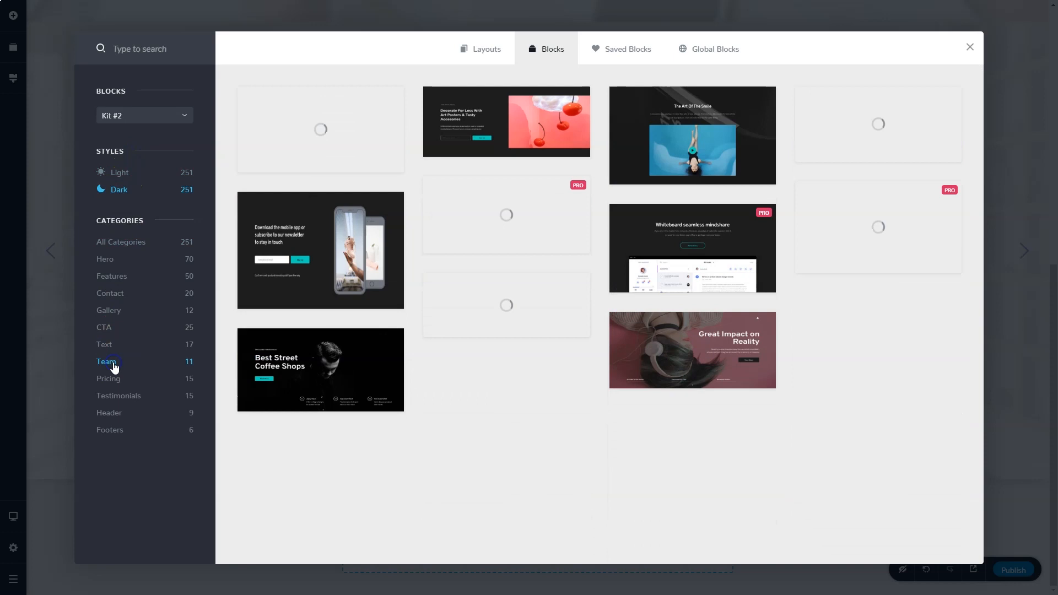
left_click(106, 361)
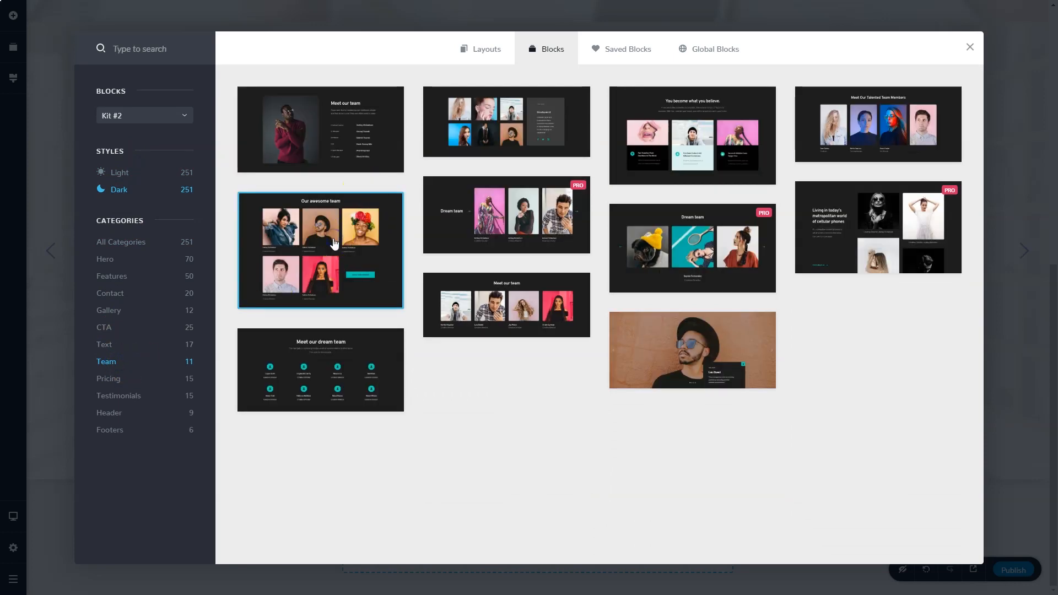
left_click(320, 249)
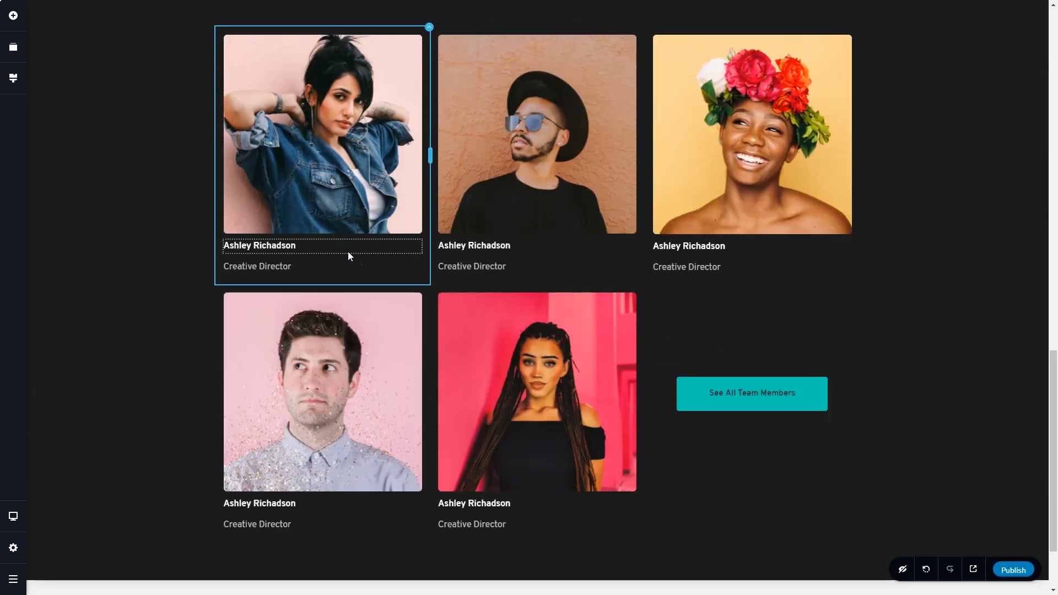
scroll("down", 3)
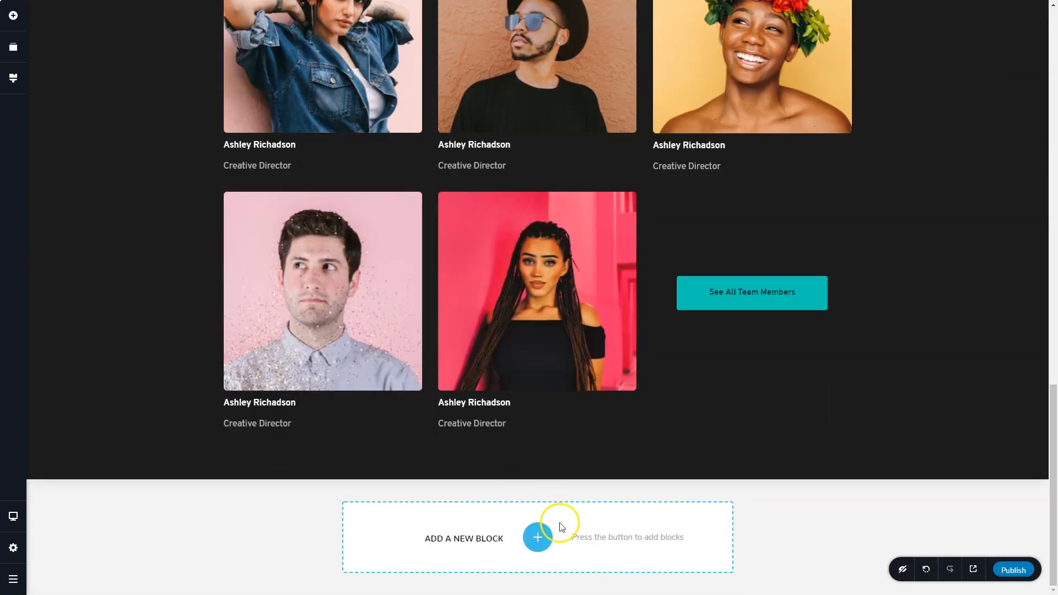
left_click(536, 538)
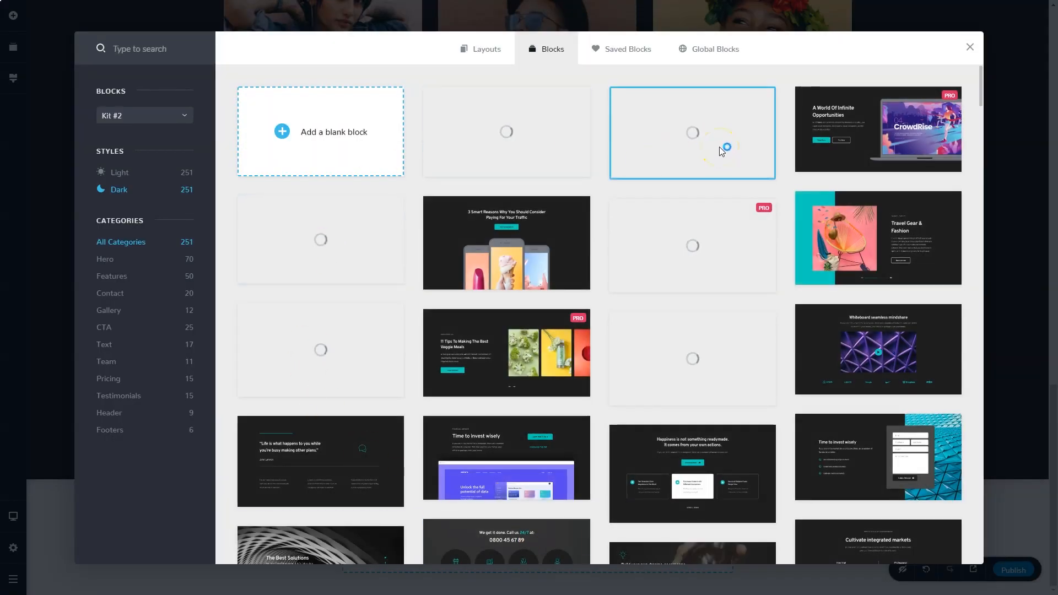
In Layouts, filter to Real-Estate and preview the Architekt layout's Services page (PRO required).
left_click(484, 48)
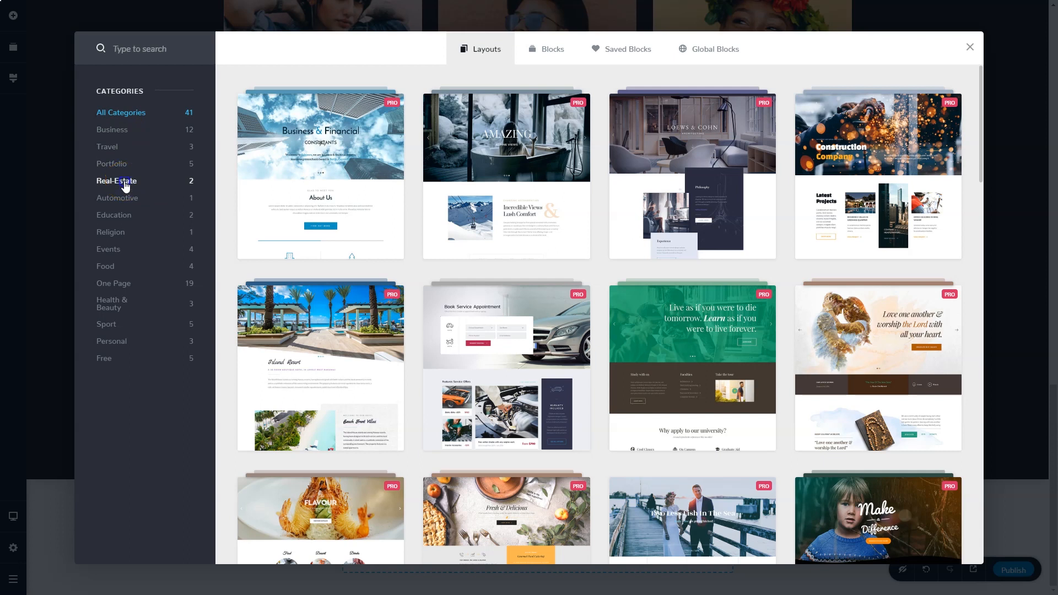
left_click(116, 180)
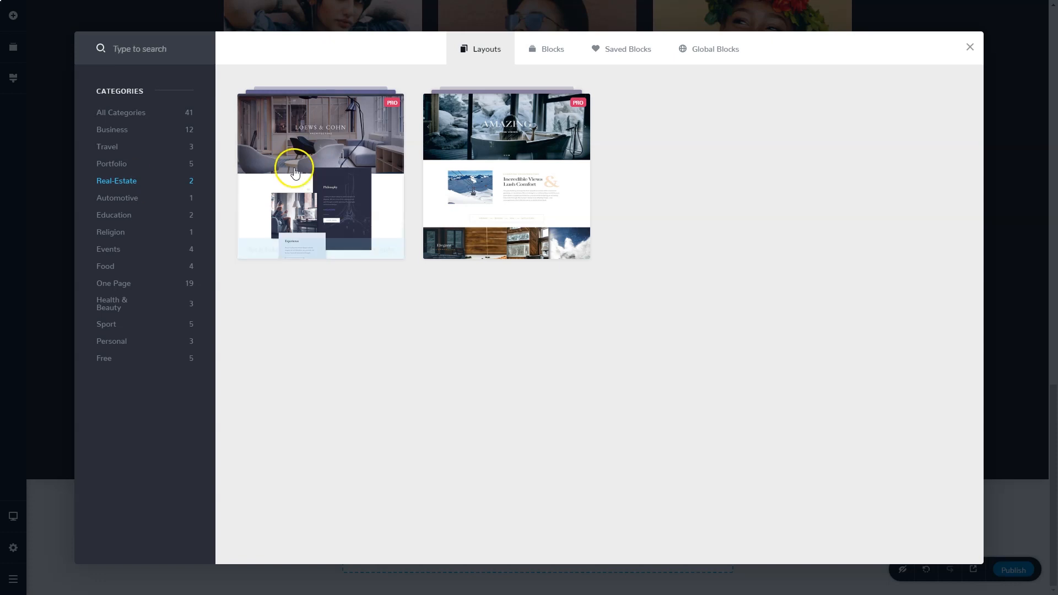
left_click(319, 174)
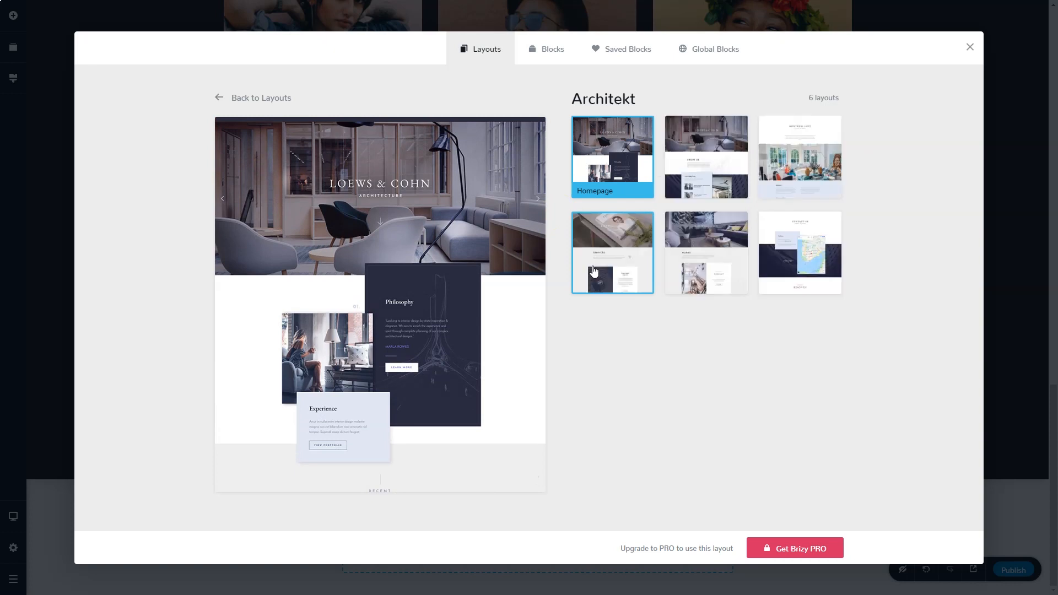
scroll("down", 3)
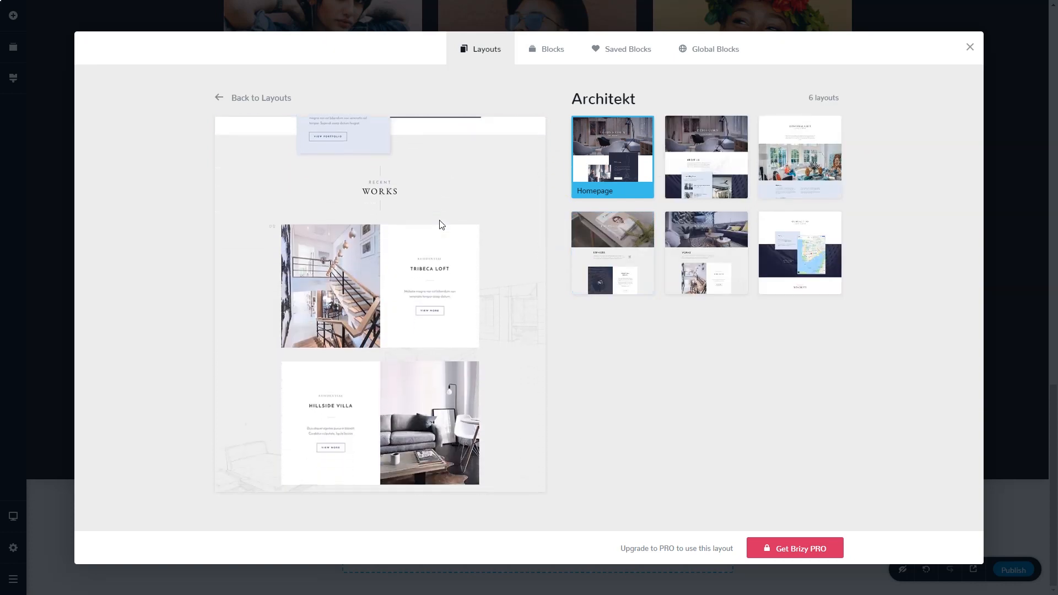
left_click(612, 252)
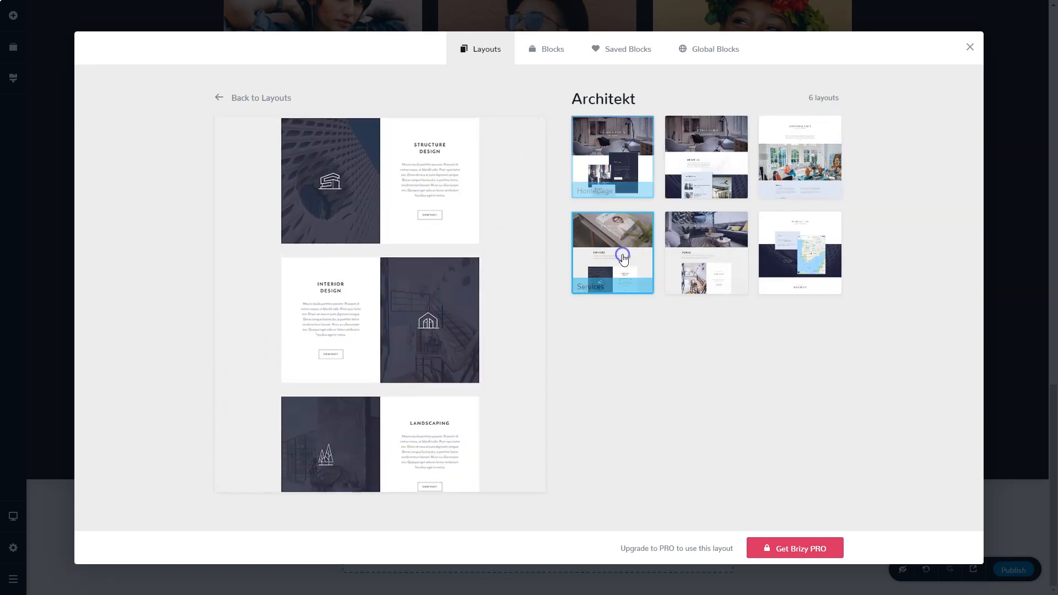
left_click(611, 252)
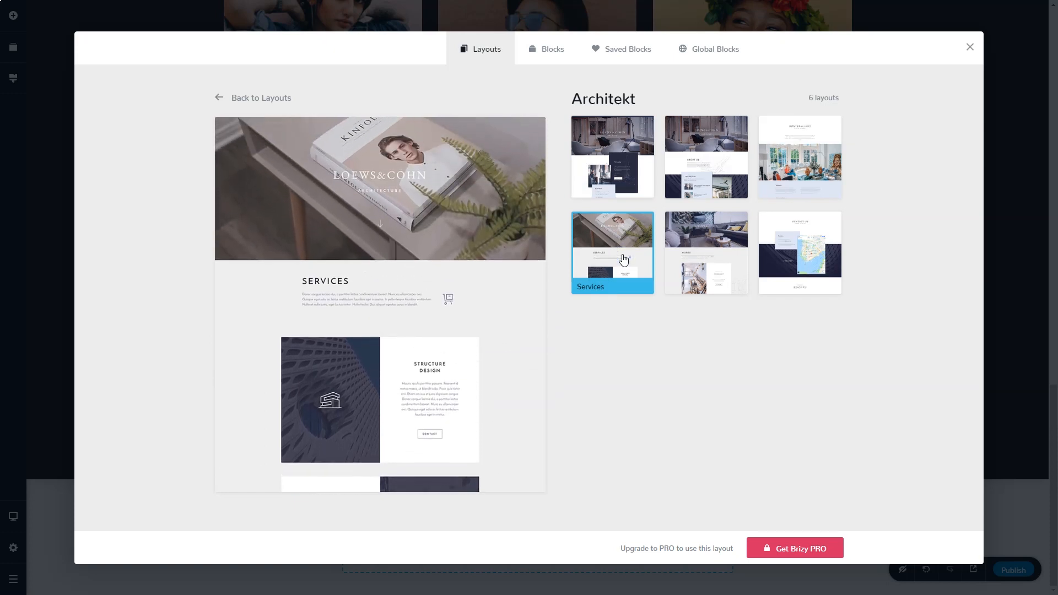
mouse_move(760, 533)
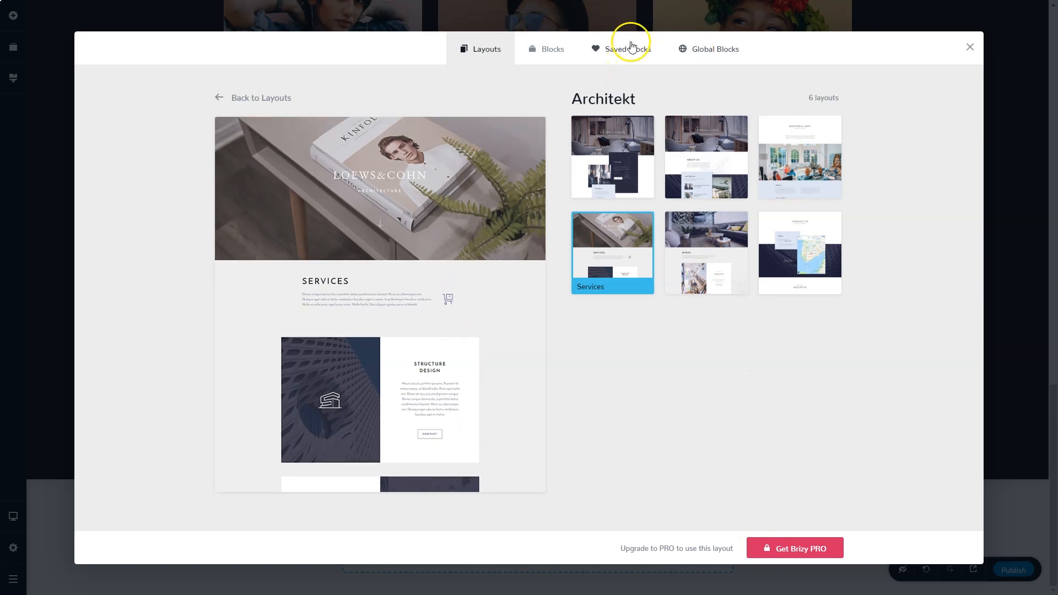
View the Saved Blocks collection, then the empty Global Blocks collection.
left_click(627, 49)
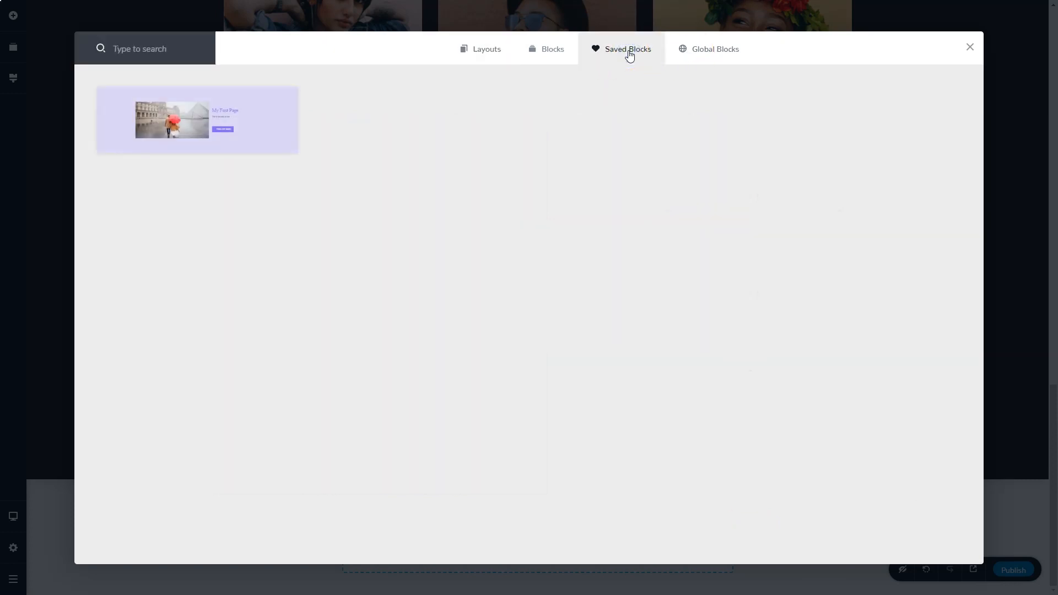
mouse_move(675, 129)
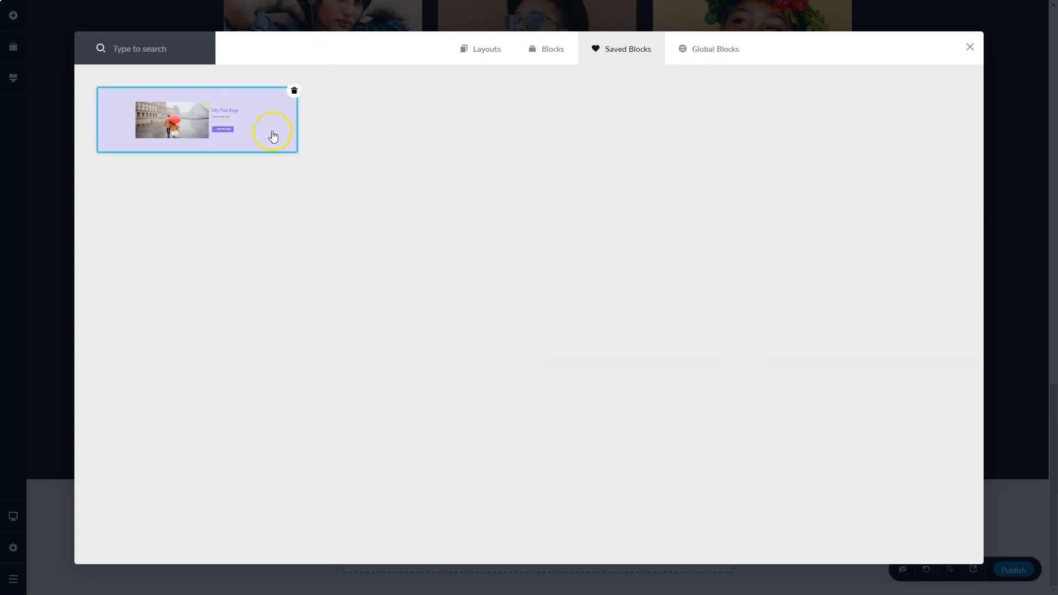
left_click(715, 49)
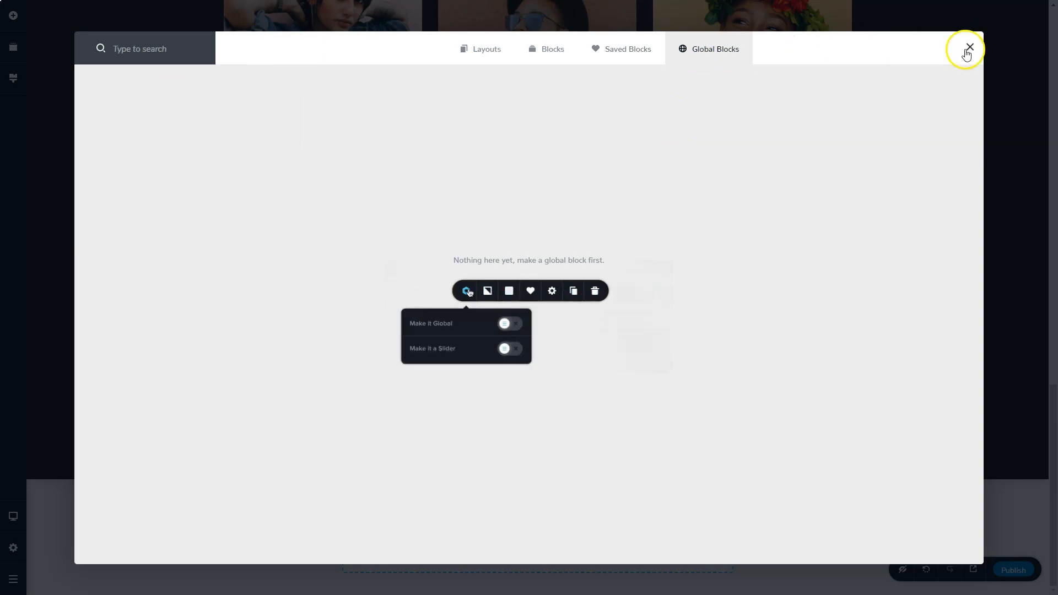
Close the library and insert a blank block at the bottom of the page beneath the team section.
left_click(968, 48)
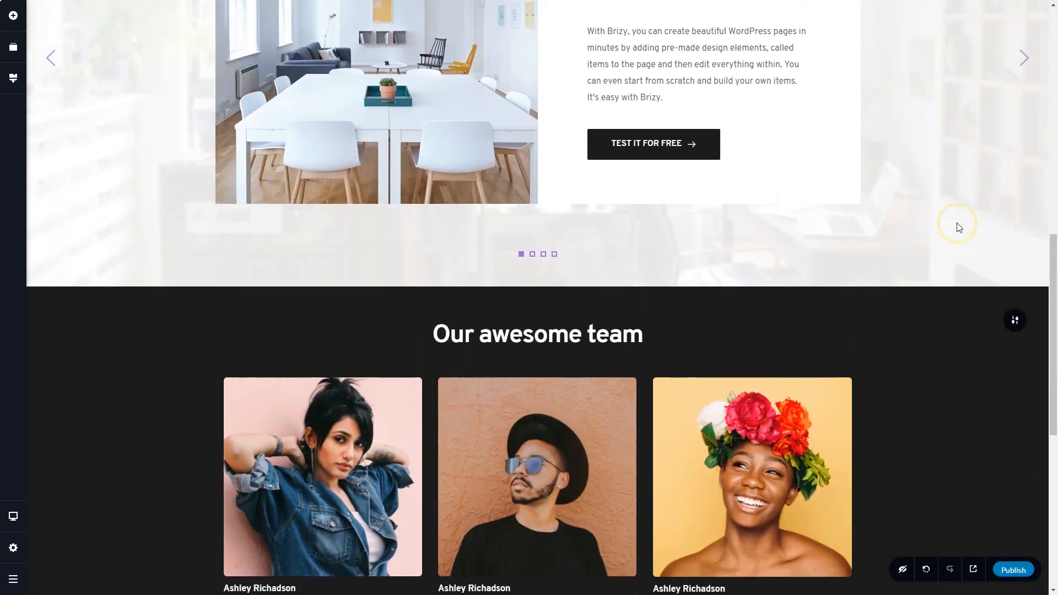
scroll("down", 3)
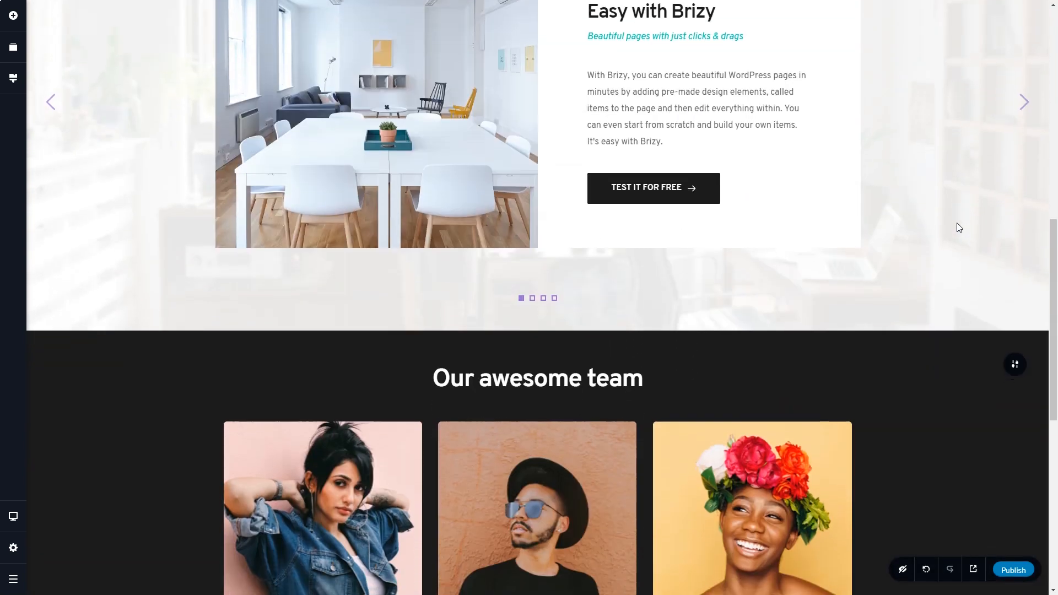
scroll("down", 3)
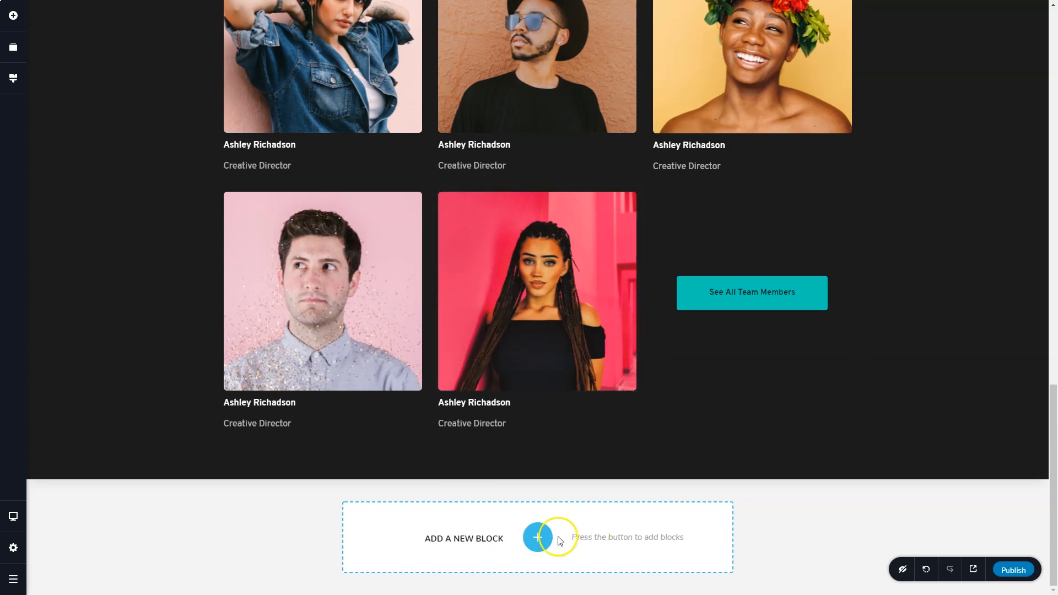
left_click(536, 538)
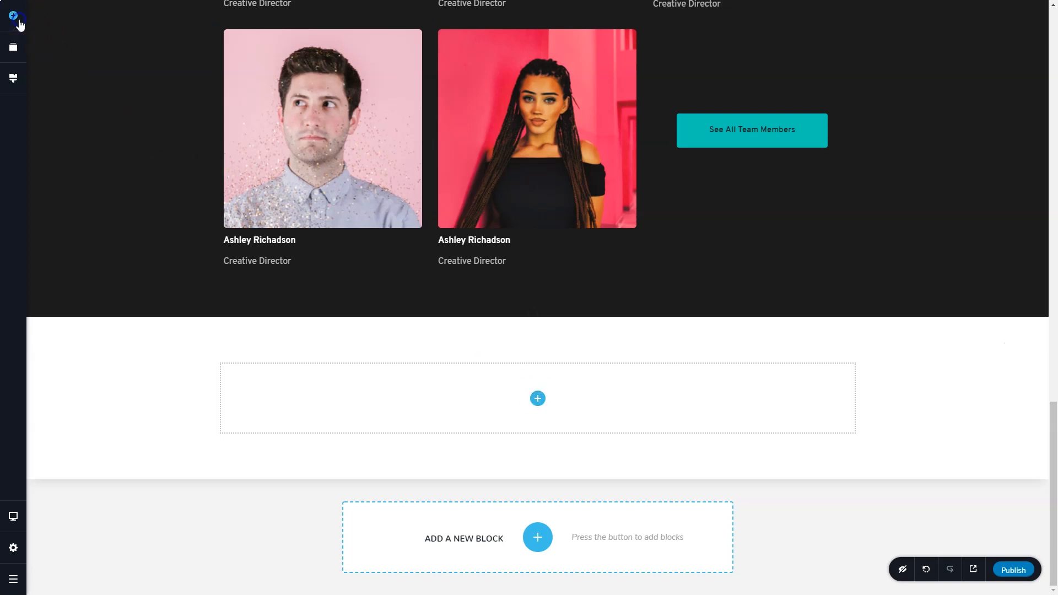
Add a Text element reading 'My Text' to the new block and choose its colour.
left_click(13, 15)
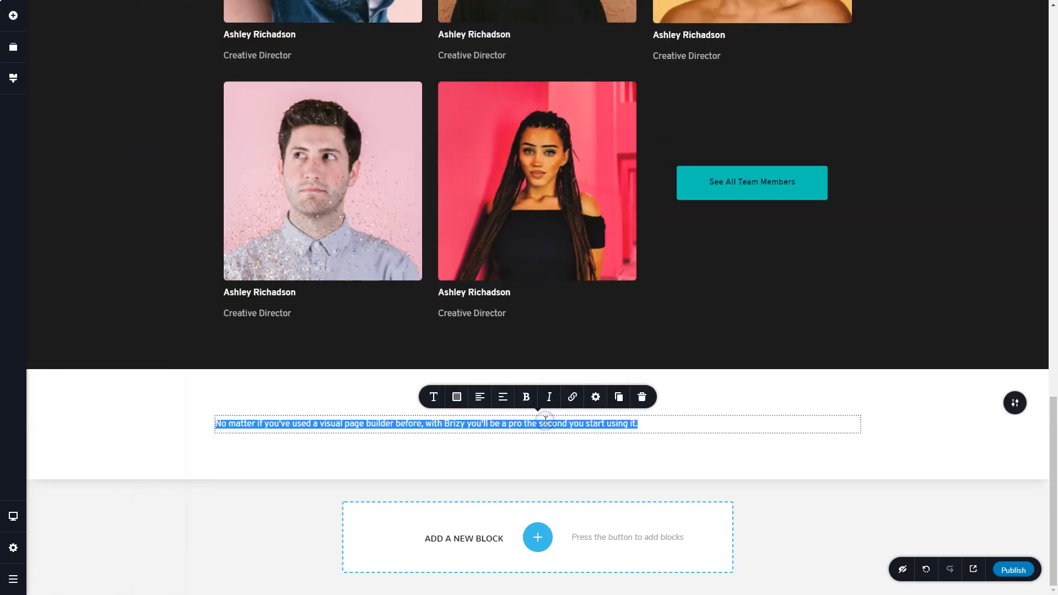
left_click(456, 397)
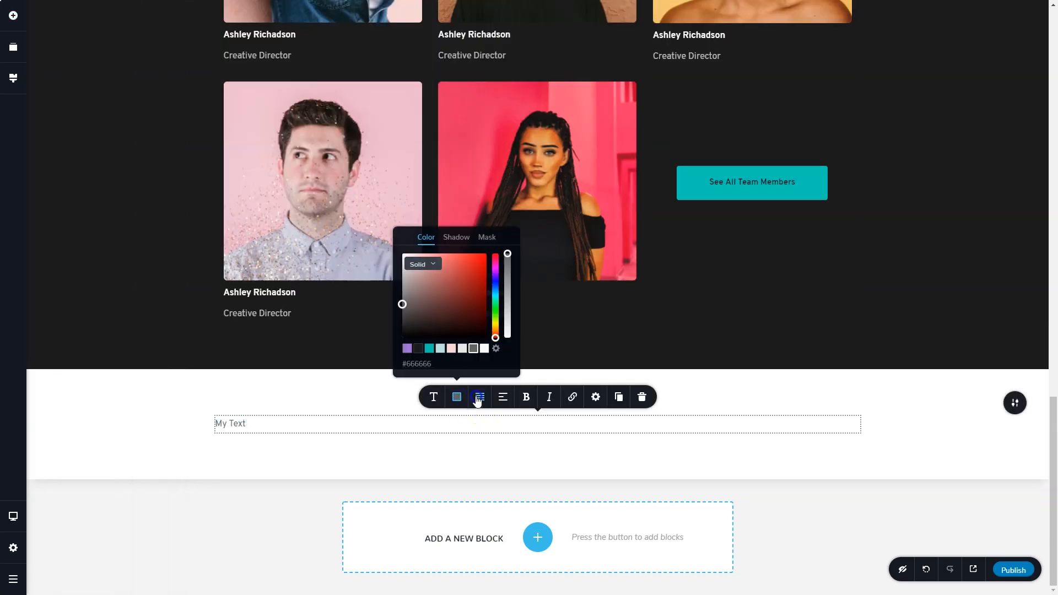
left_click(480, 397)
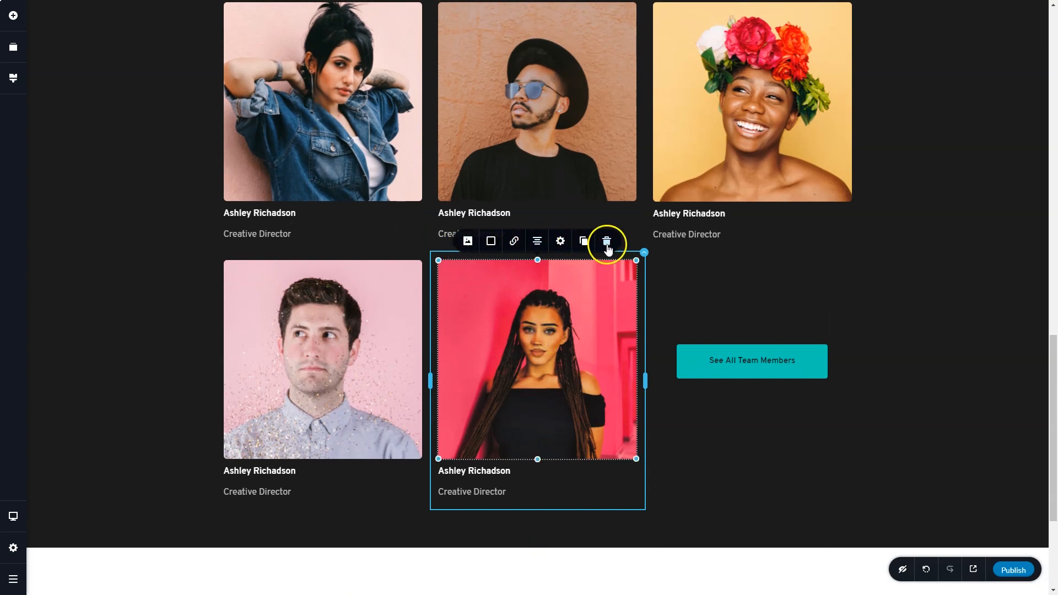
mouse_move(638, 352)
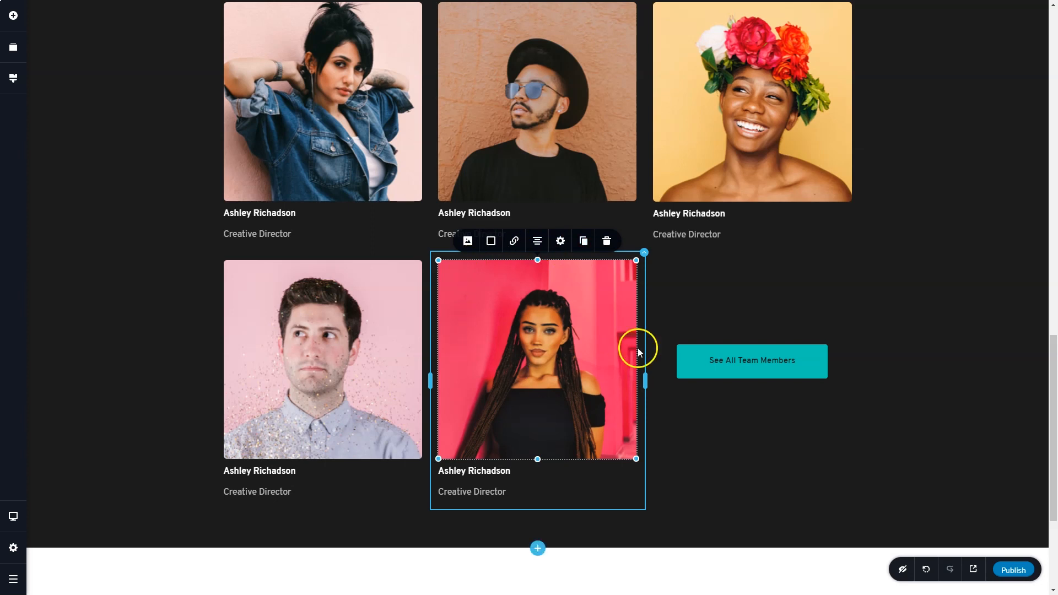
mouse_move(560, 241)
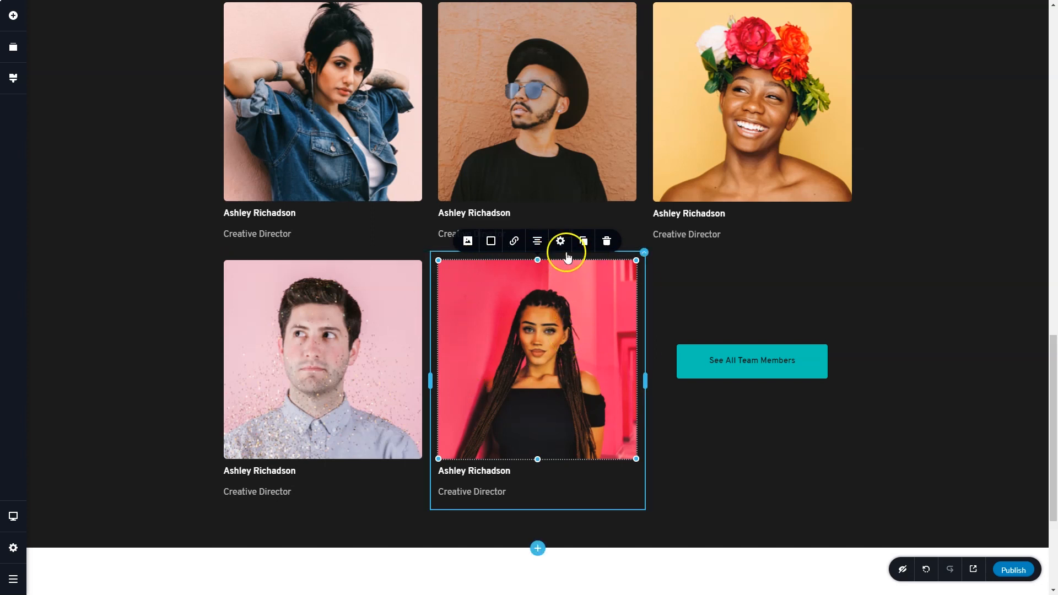
left_click(560, 240)
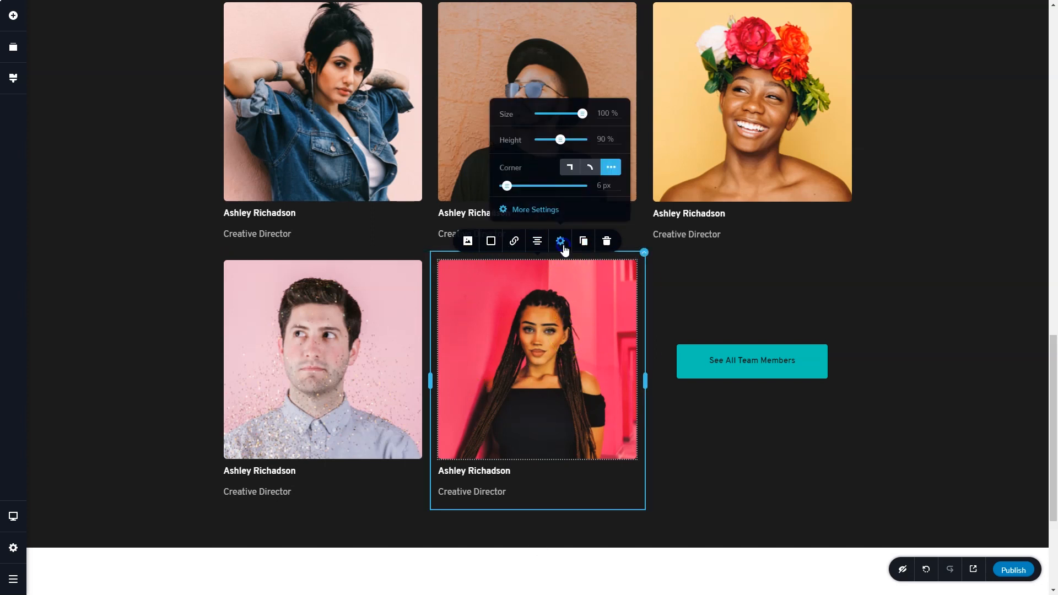
left_click(560, 241)
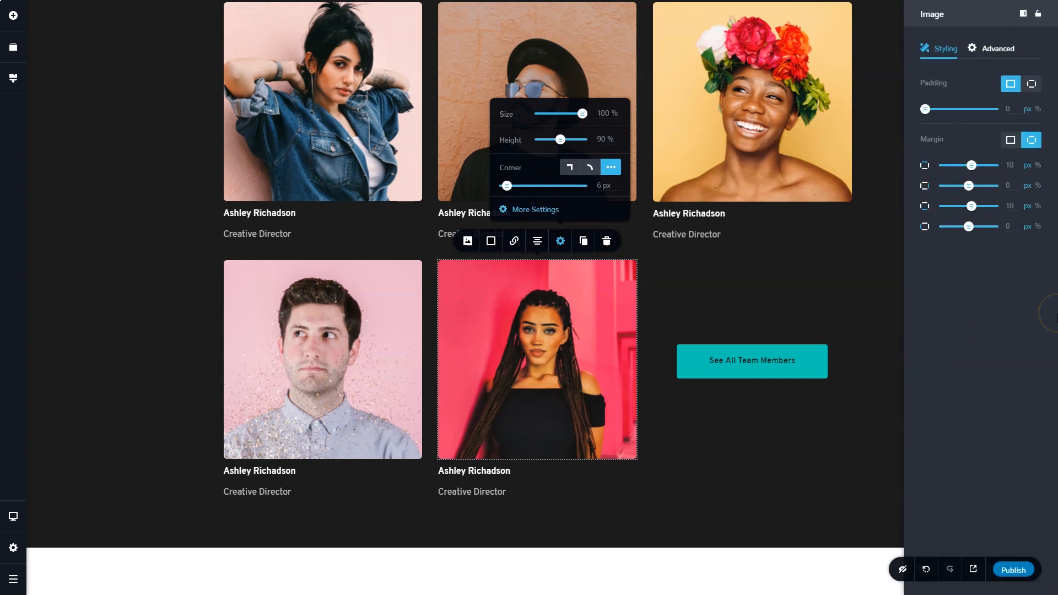
left_click(13, 48)
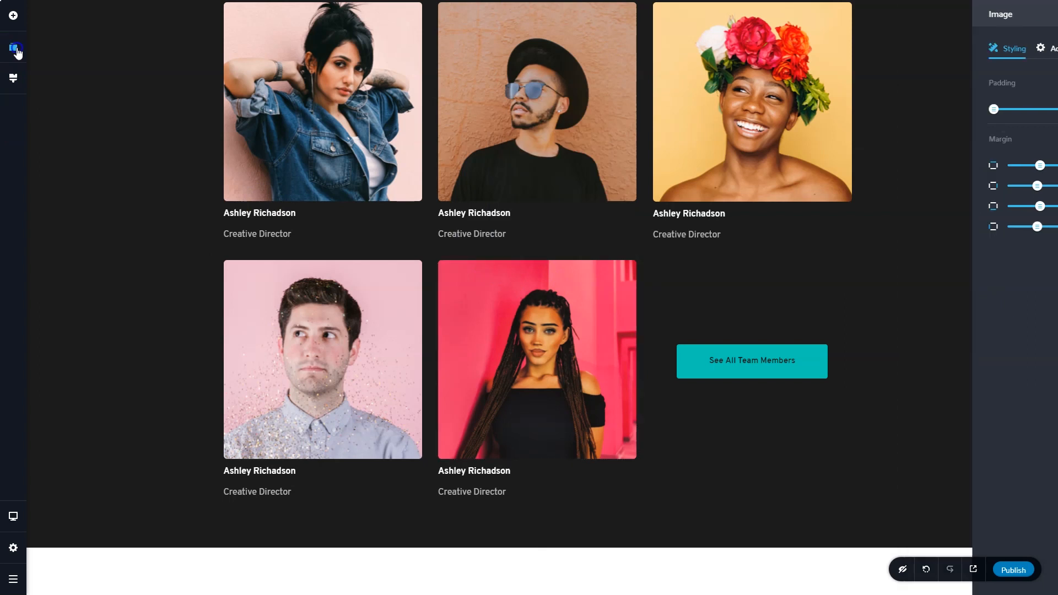
In Reorder Blocks, drag the My Text block up to sit directly below the hero.
left_click(13, 48)
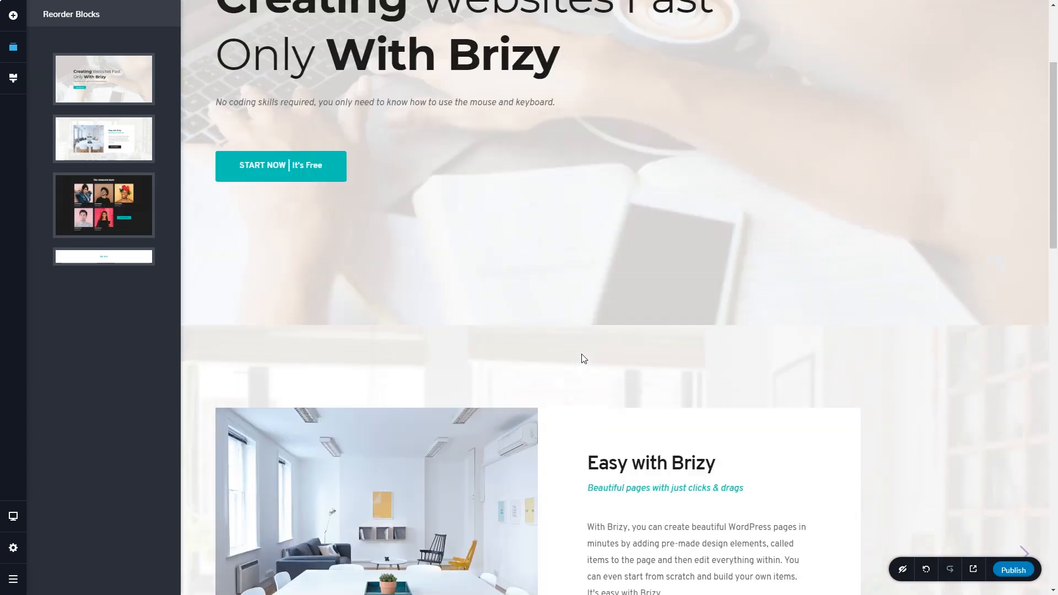
scroll("down", 3)
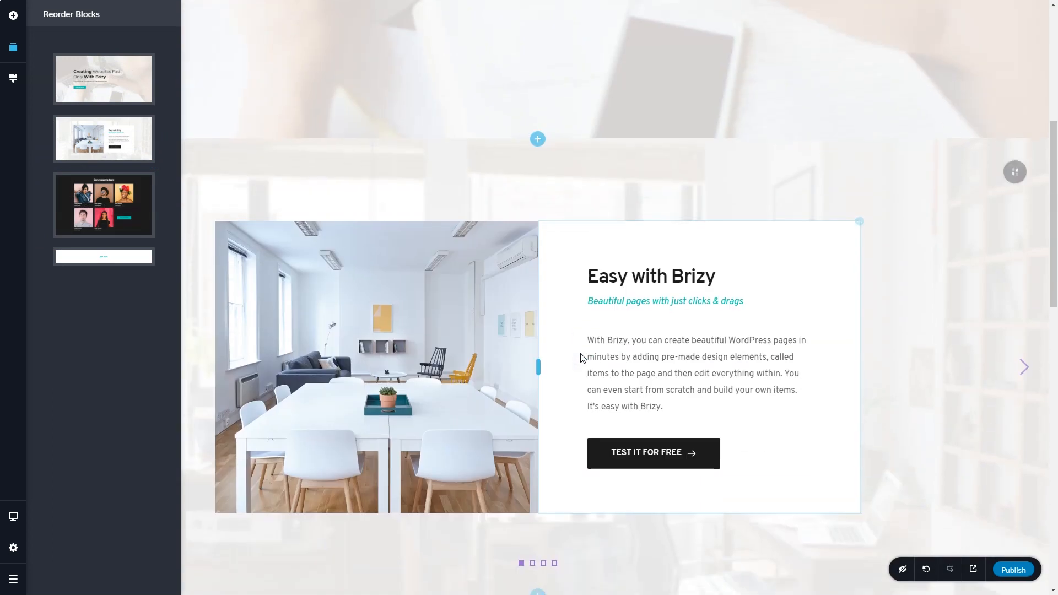
scroll("down", 3)
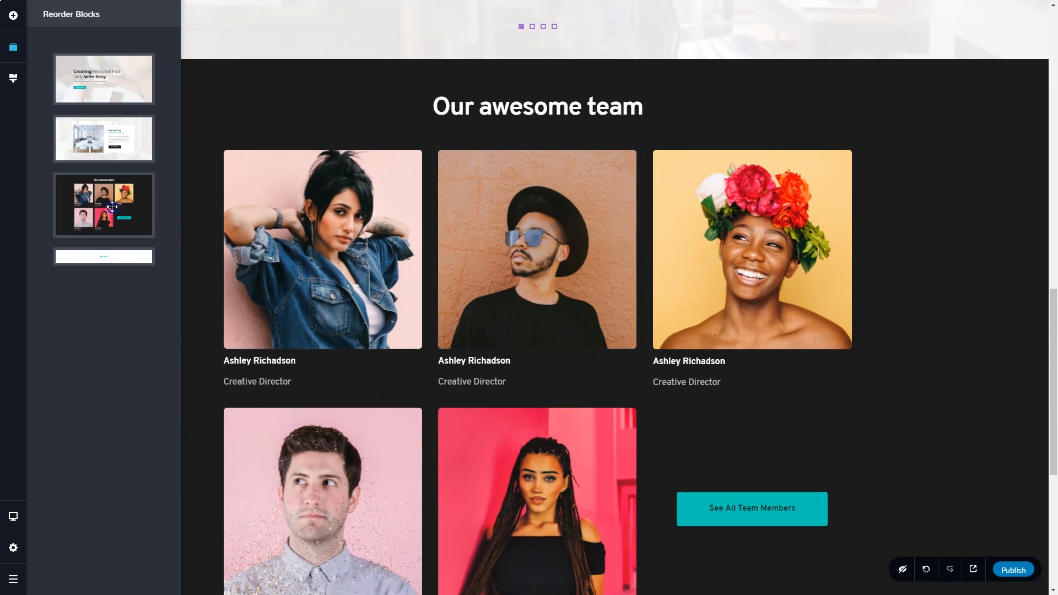
left_click_drag(104, 205, 104, 146)
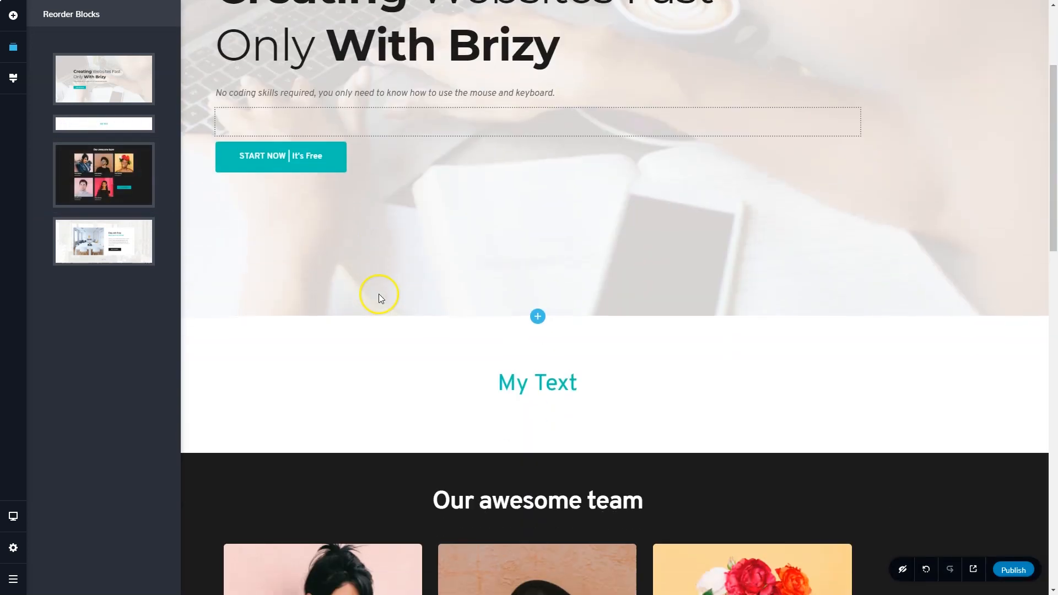
In Styling, apply Graceful and then switch the site style to Oblivion.
left_click(13, 78)
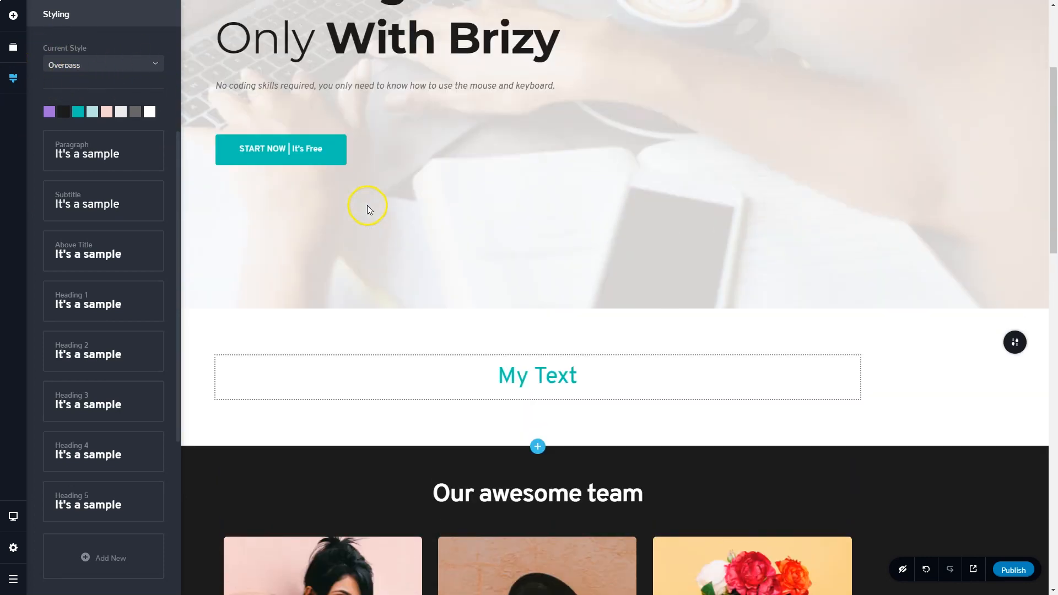
scroll("down", 3)
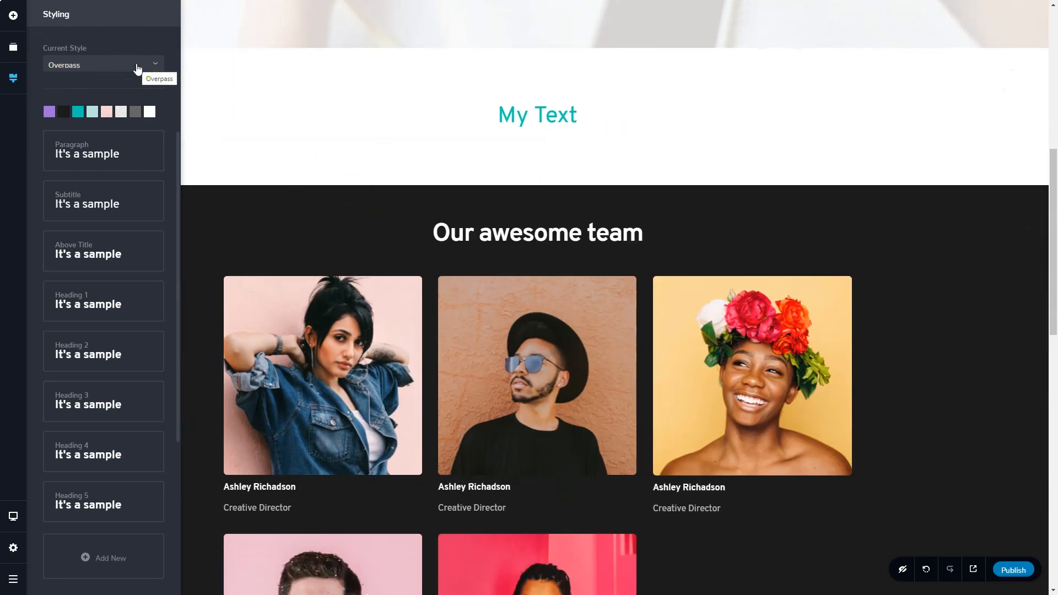
left_click(102, 63)
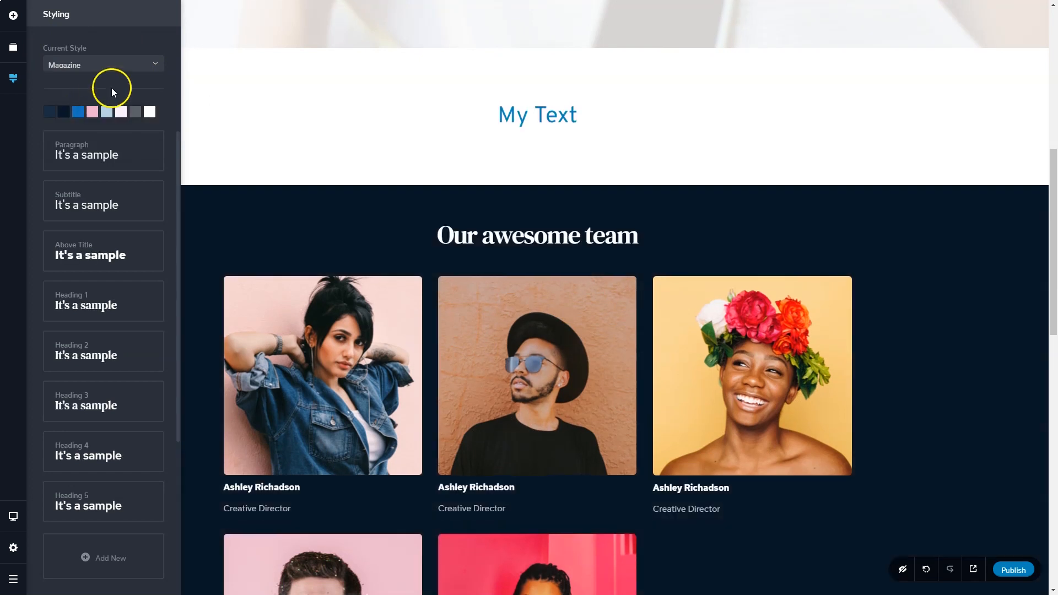
left_click(102, 64)
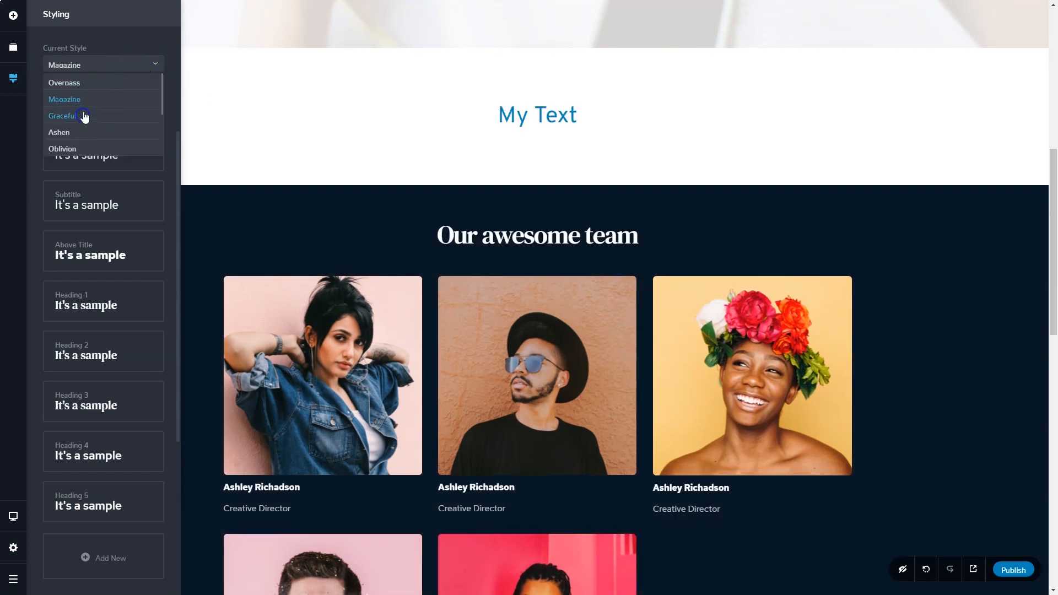
left_click(62, 116)
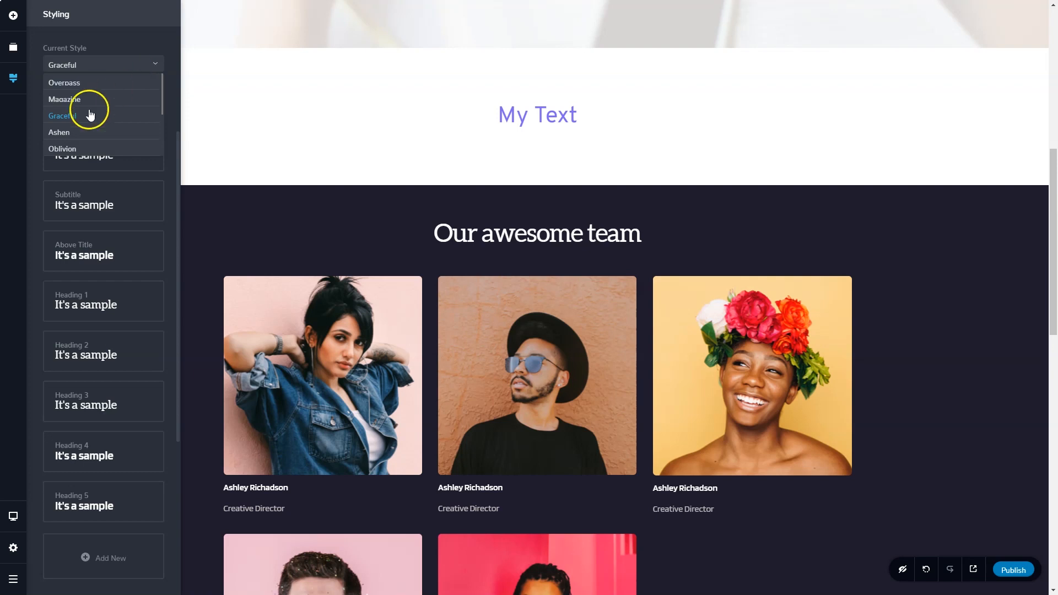
left_click(59, 132)
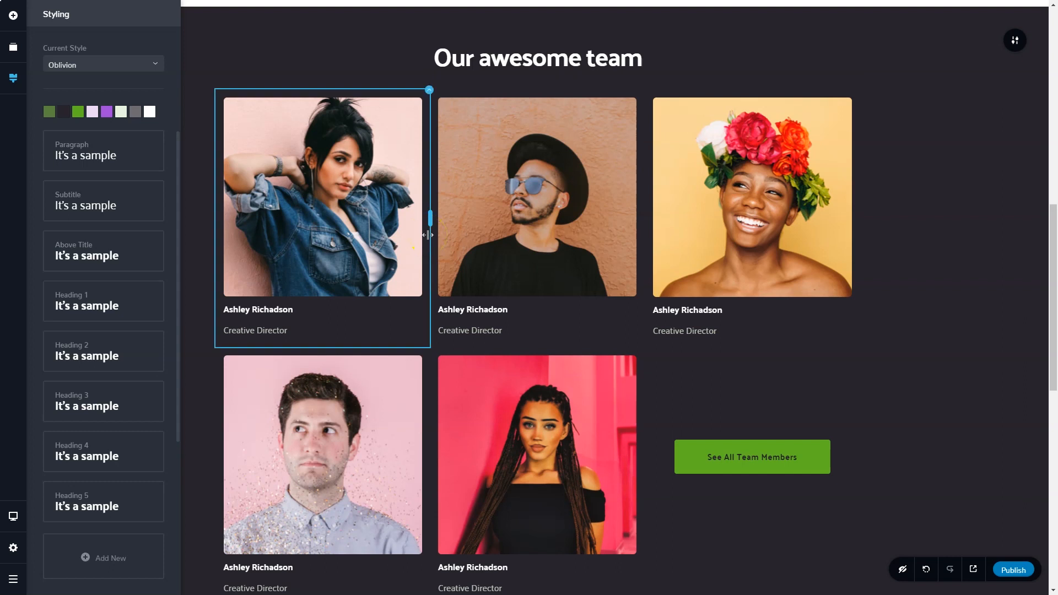
Inspect one of the Oblivion palette colours in the colour editor and close it.
left_click(92, 111)
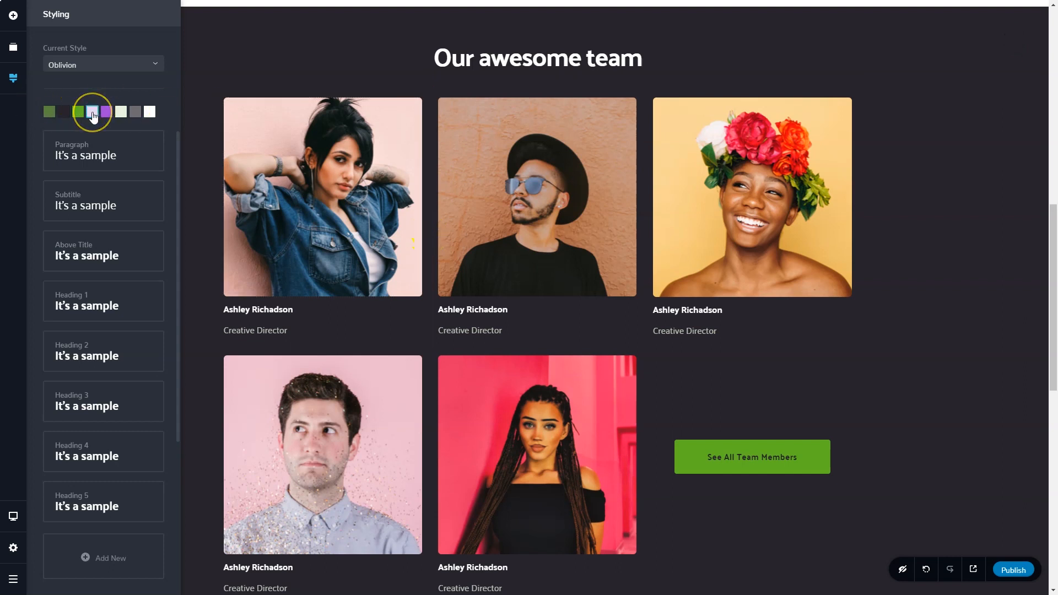
left_click(122, 112)
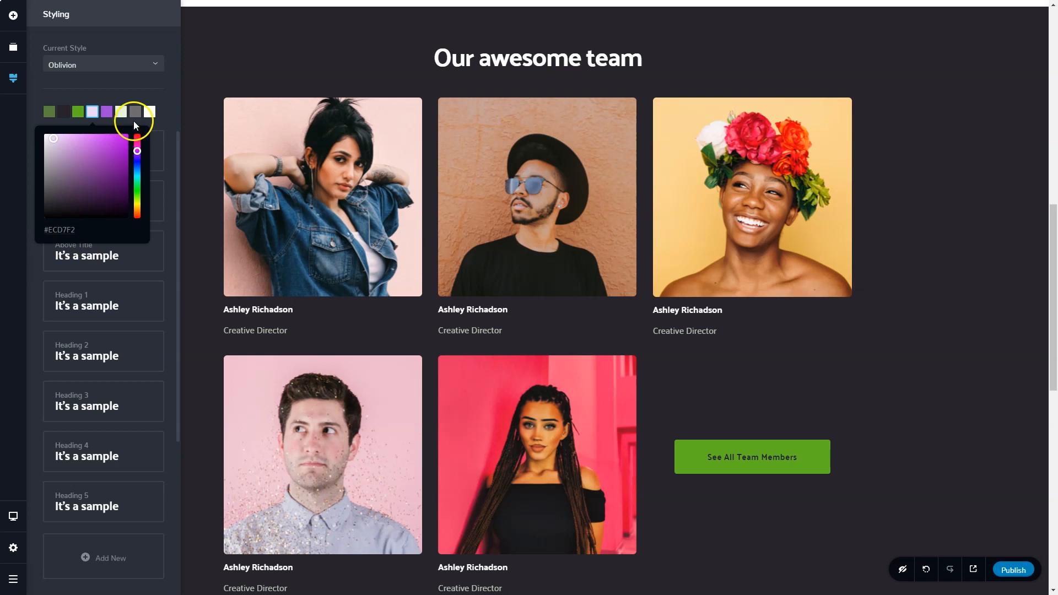
left_click(167, 104)
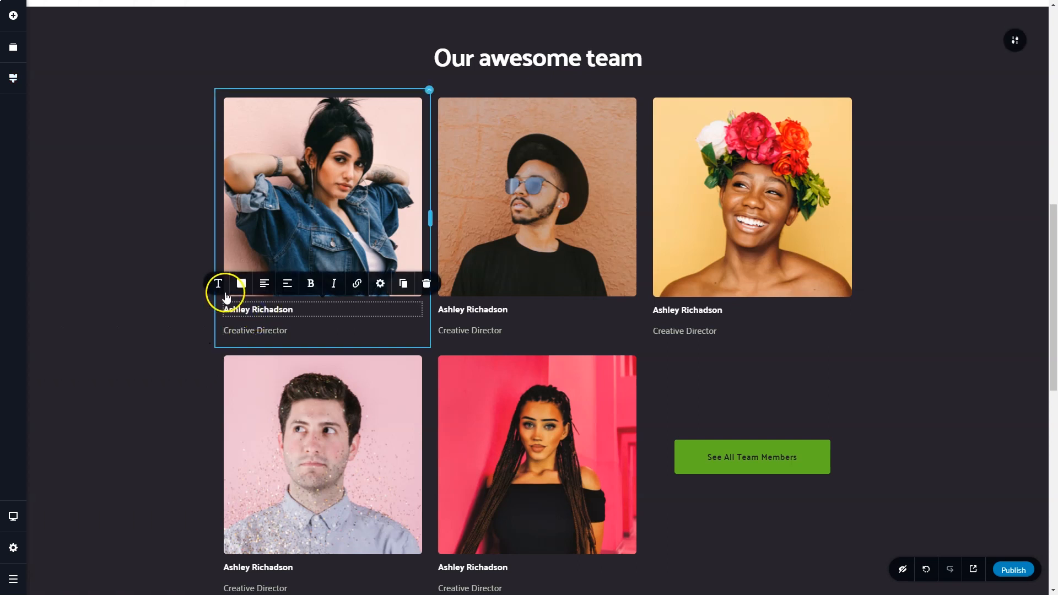
left_click(217, 283)
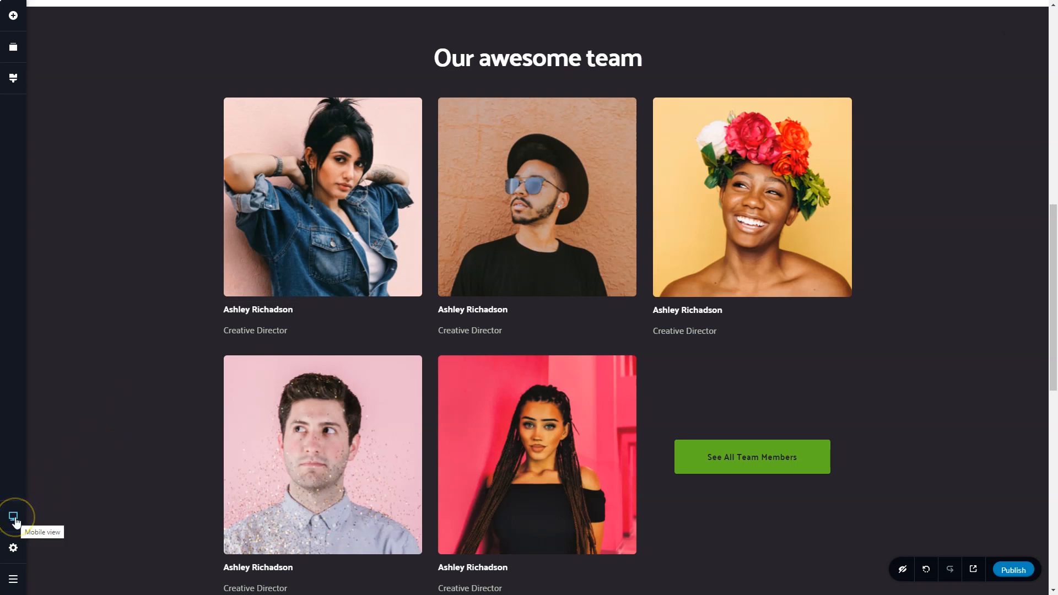
left_click(13, 518)
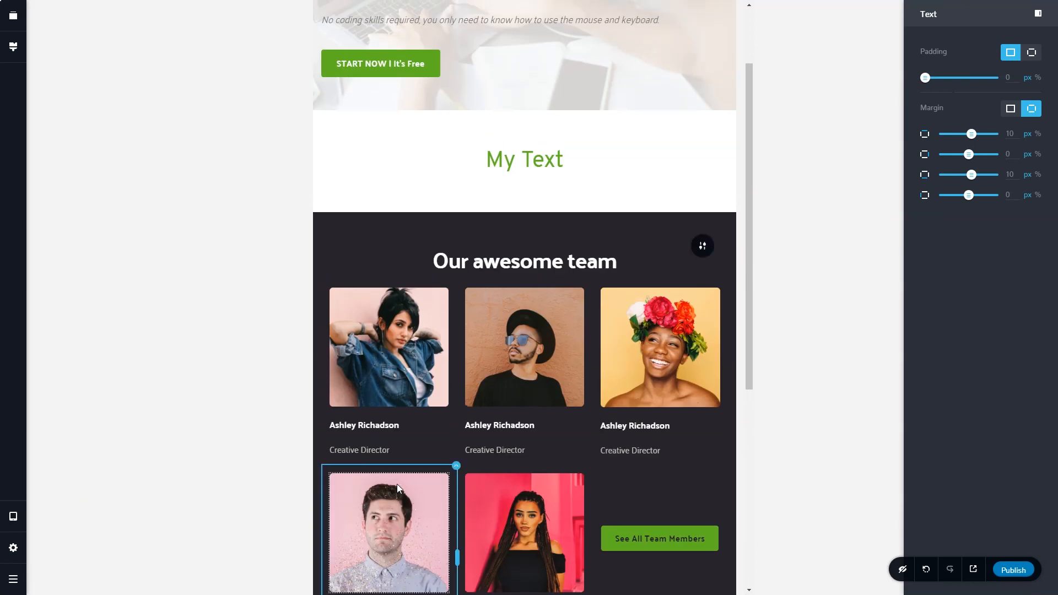
scroll("down", 3)
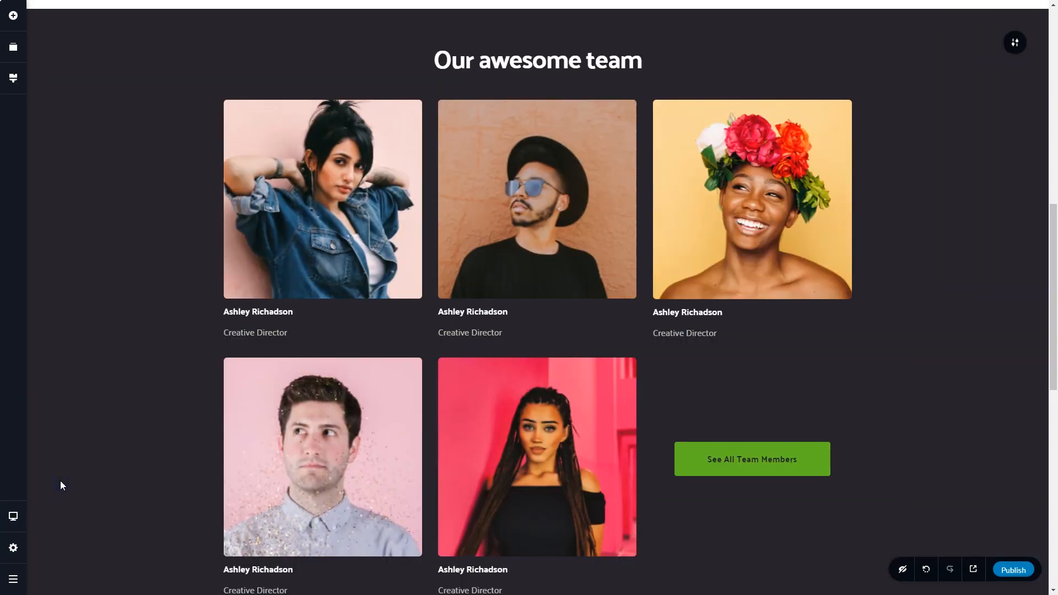
Publish the restyled Oblivion-look page for the first time.
left_click(322, 199)
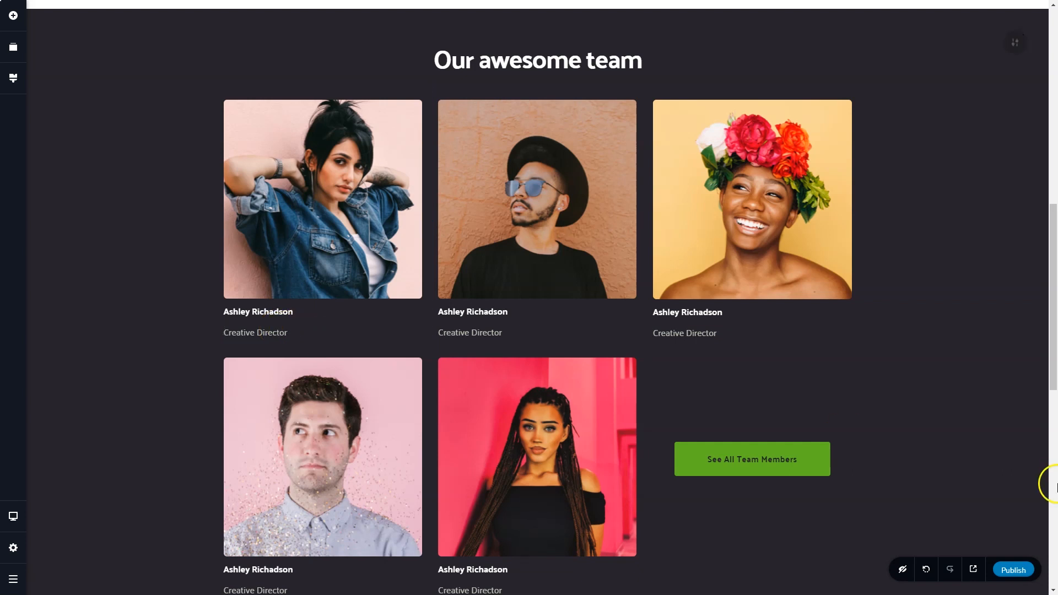
mouse_move(1012, 569)
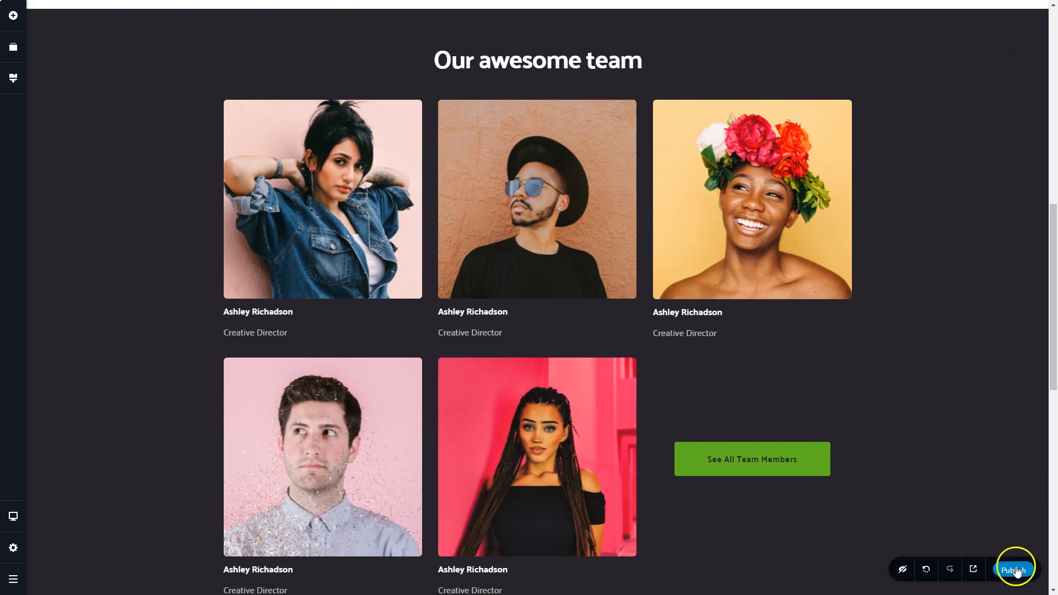
left_click(1013, 569)
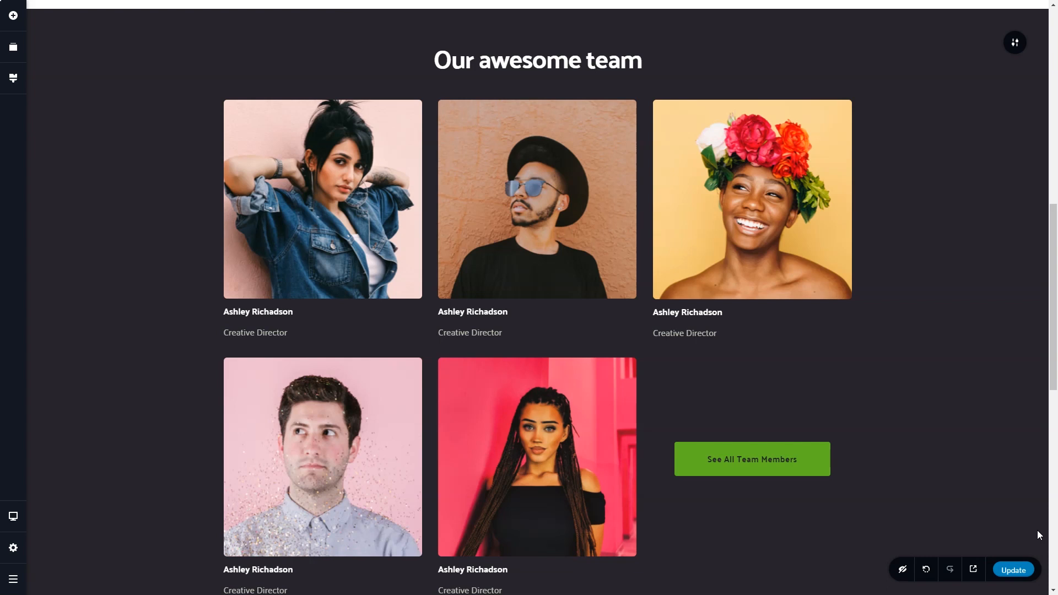
mouse_move(999, 463)
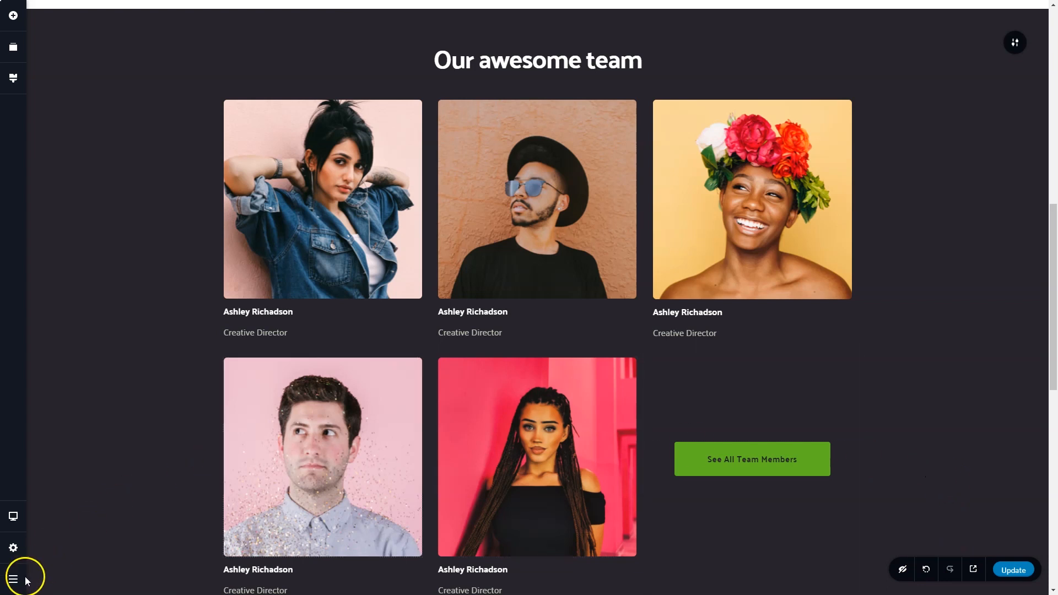
left_click(12, 579)
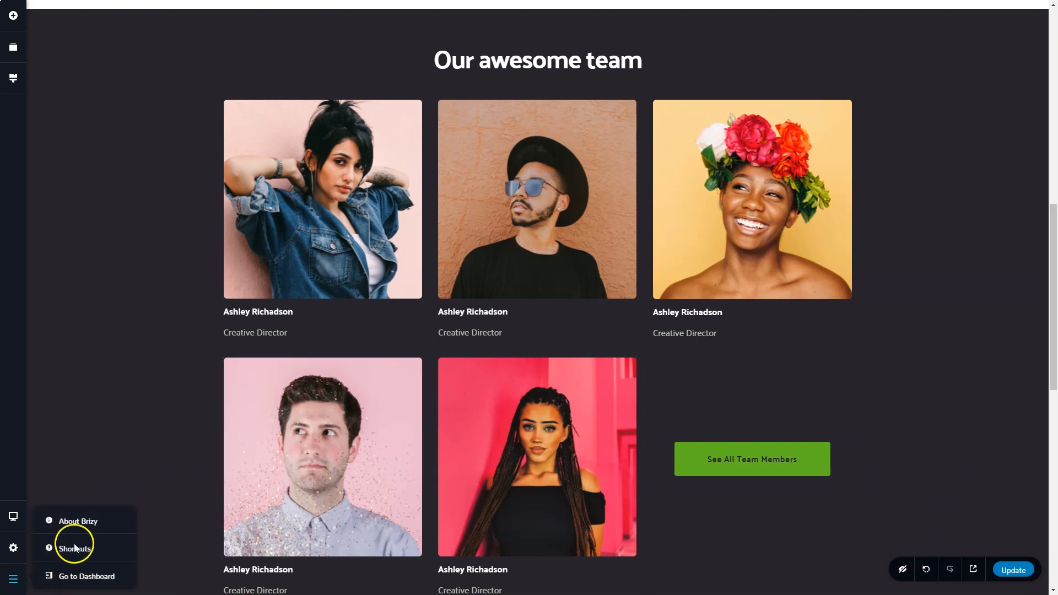
left_click(75, 548)
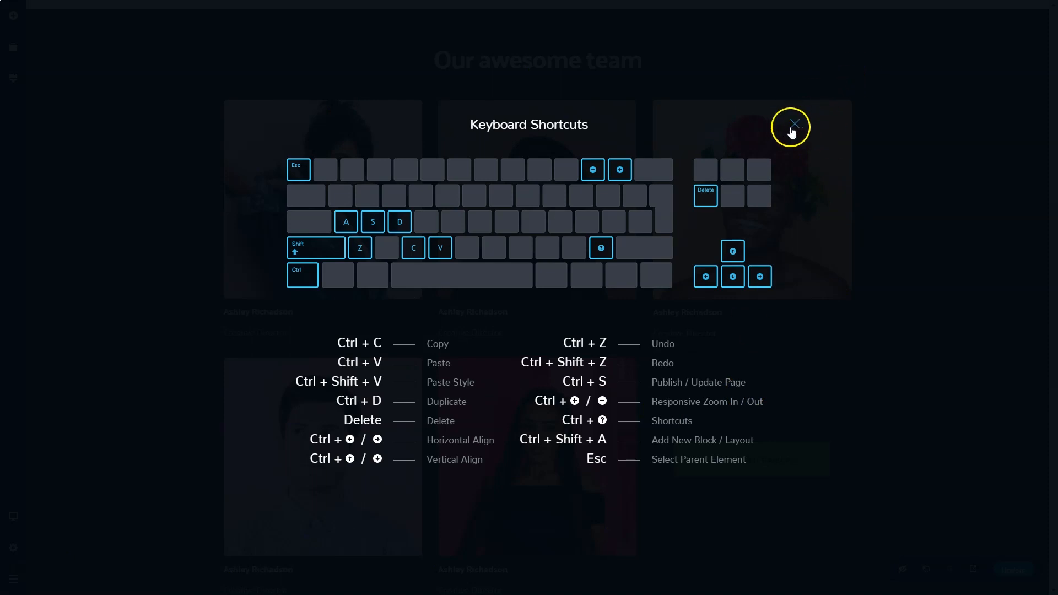
left_click(791, 127)
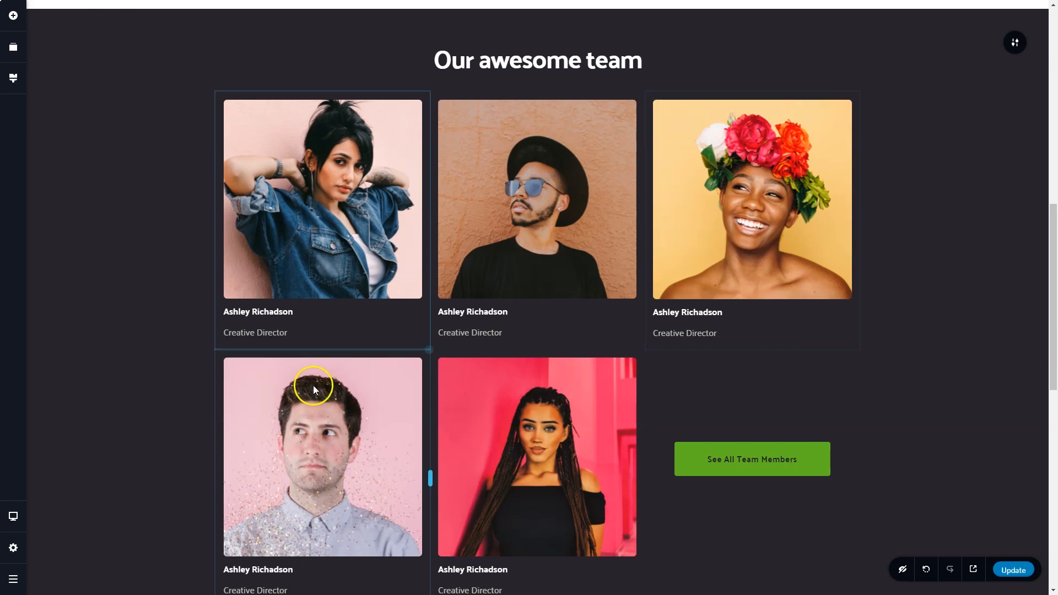
Reach the site-wide Settings from the pages window, passing Menus, and view Social Sharing.
left_click(13, 548)
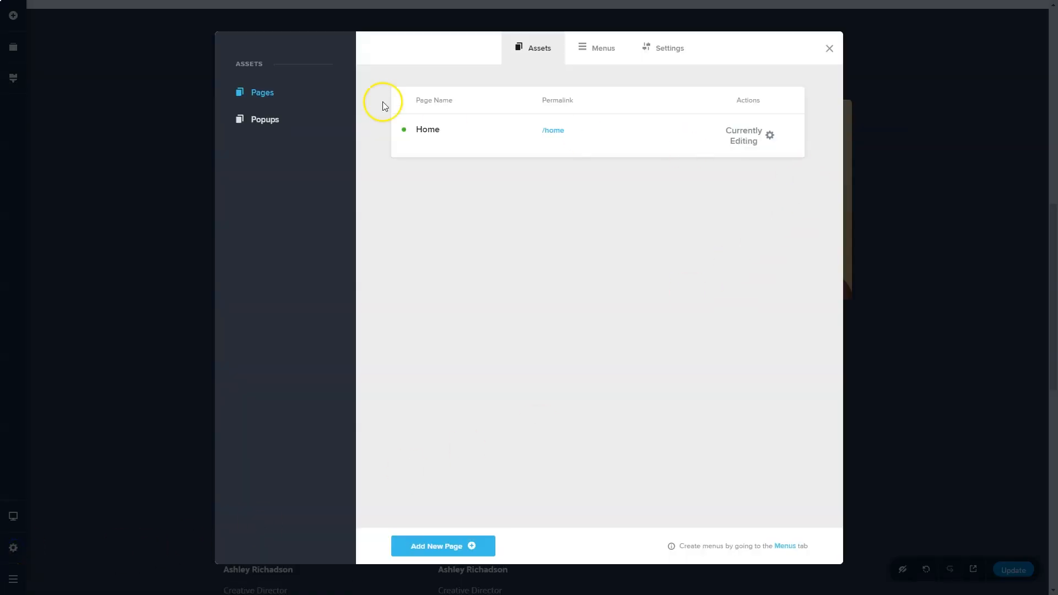
mouse_move(337, 101)
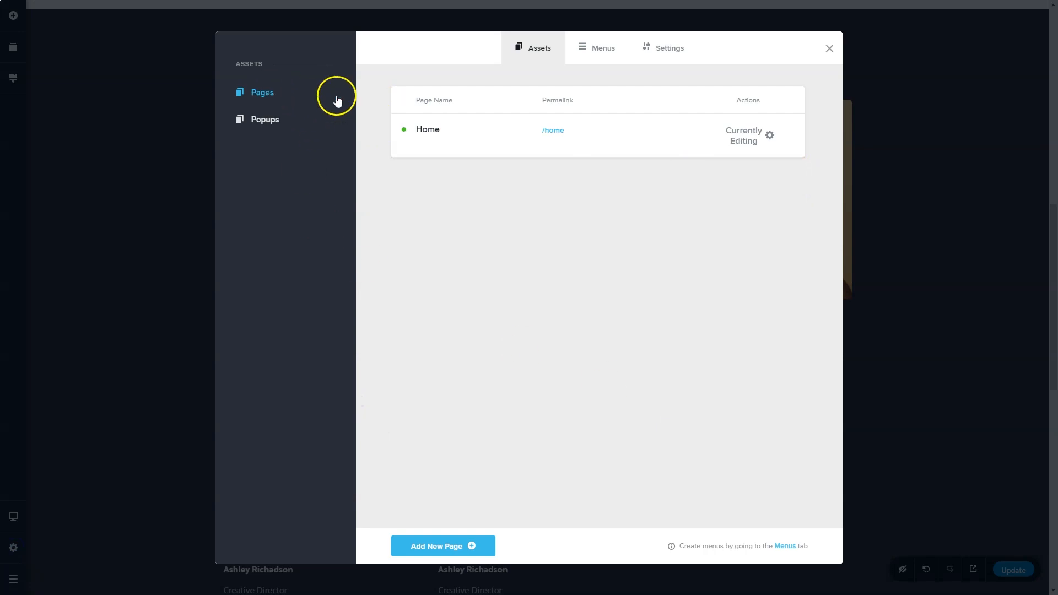
left_click(596, 48)
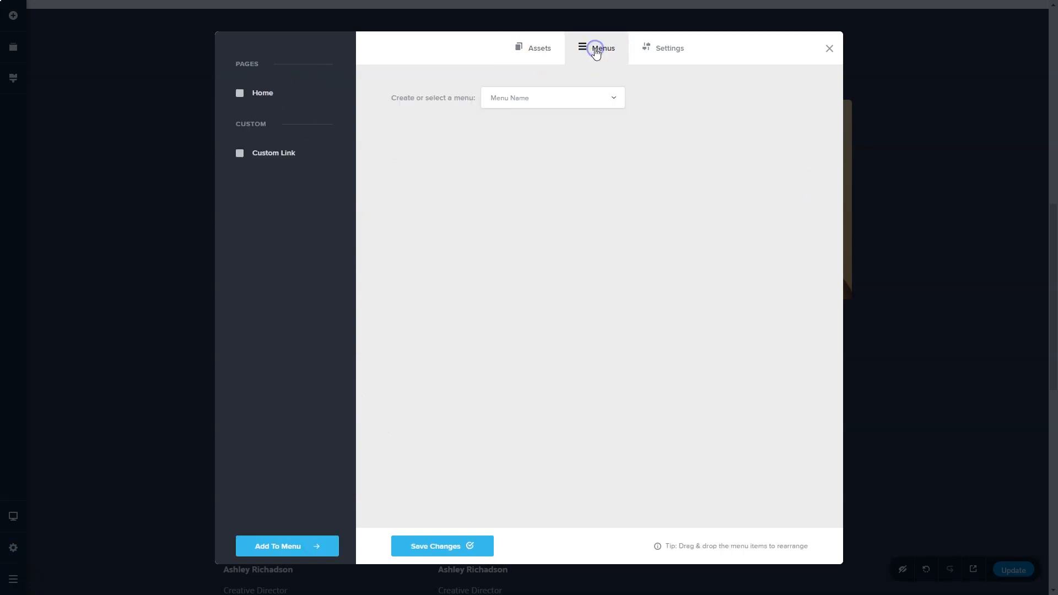
left_click(668, 48)
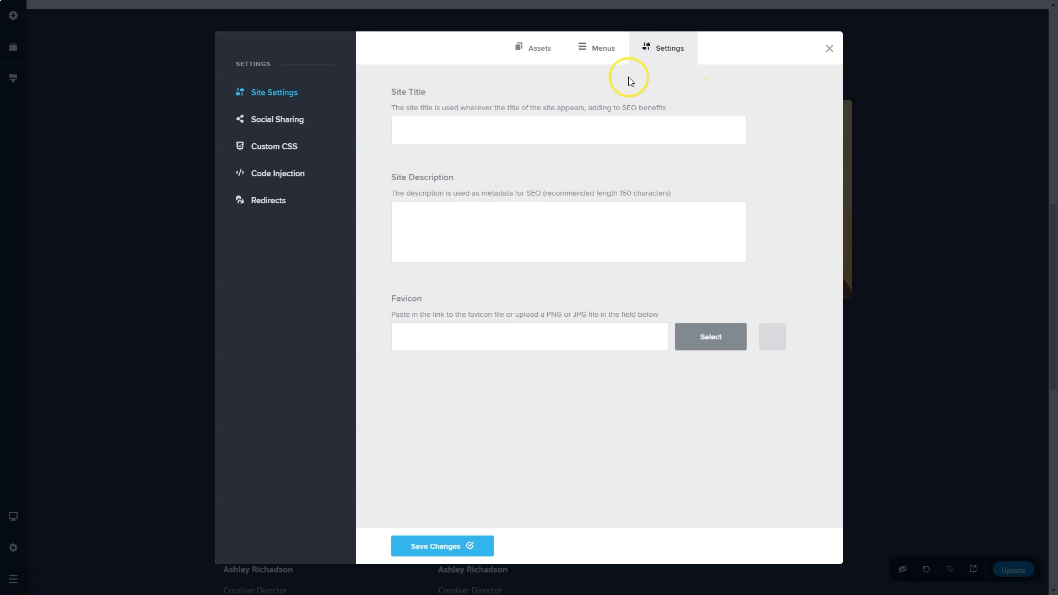
mouse_move(742, 62)
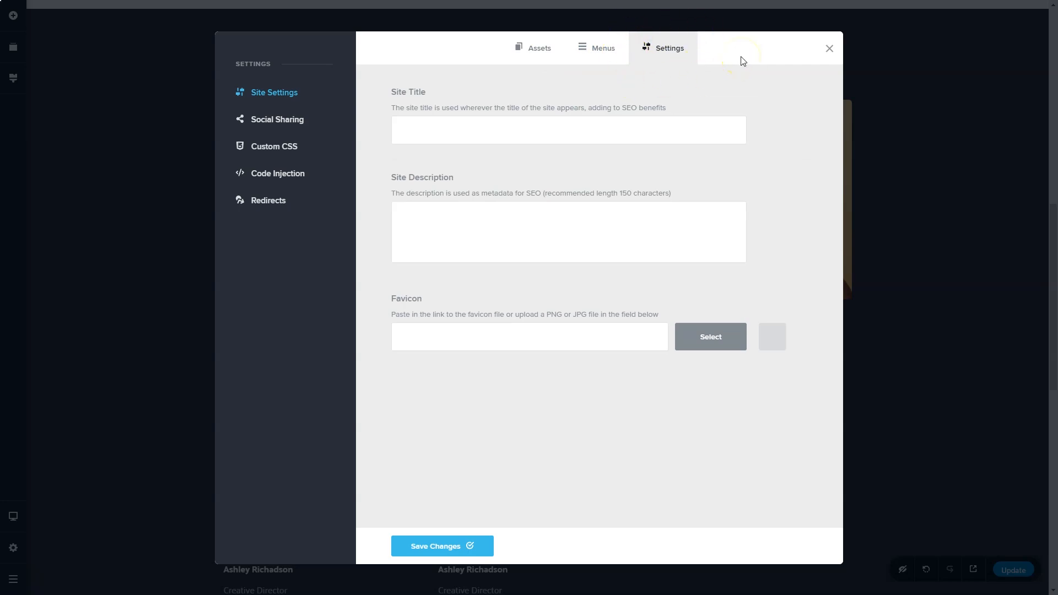
mouse_move(380, 70)
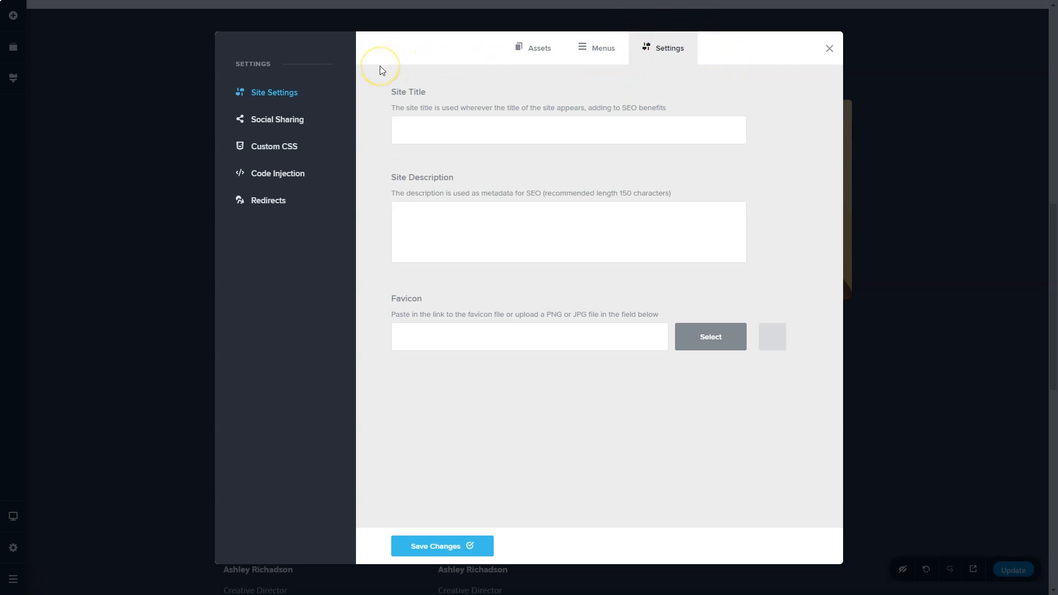
left_click(276, 120)
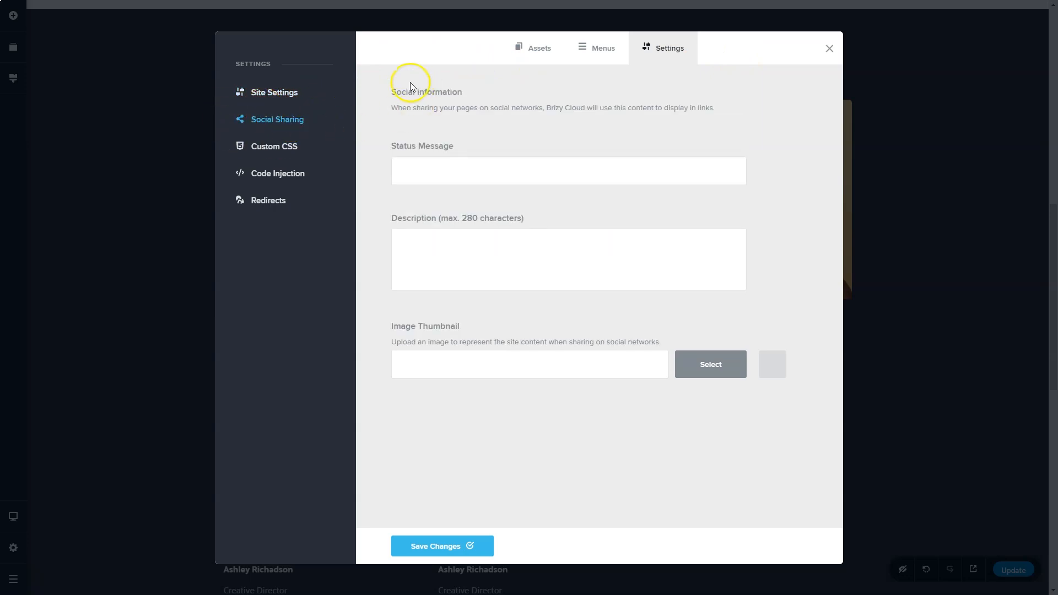
mouse_move(355, 231)
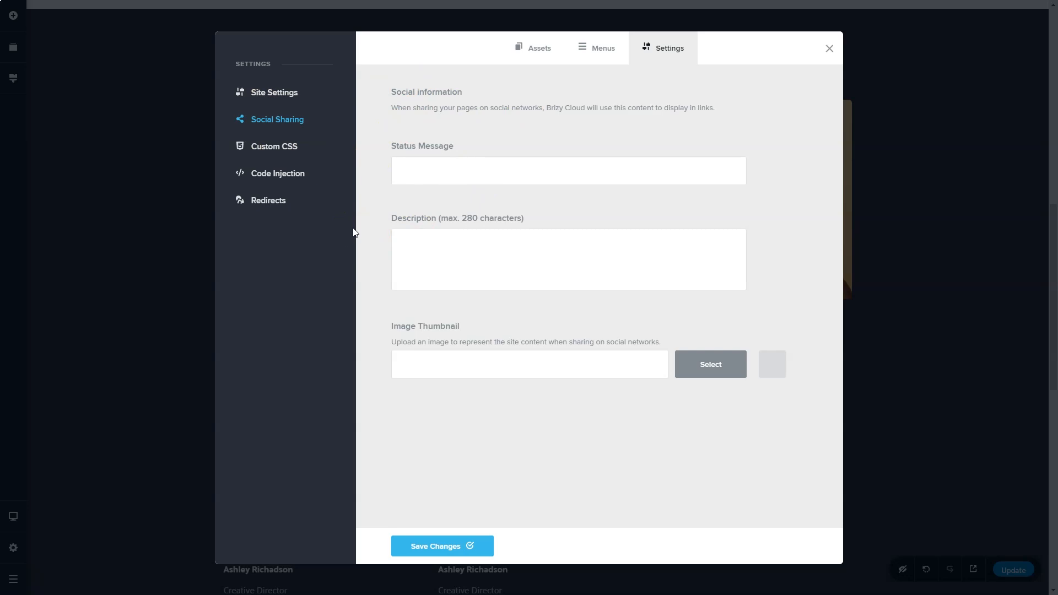
Browse the Custom CSS, Code Injection and Redirects sections, then return to the pages list.
left_click(274, 146)
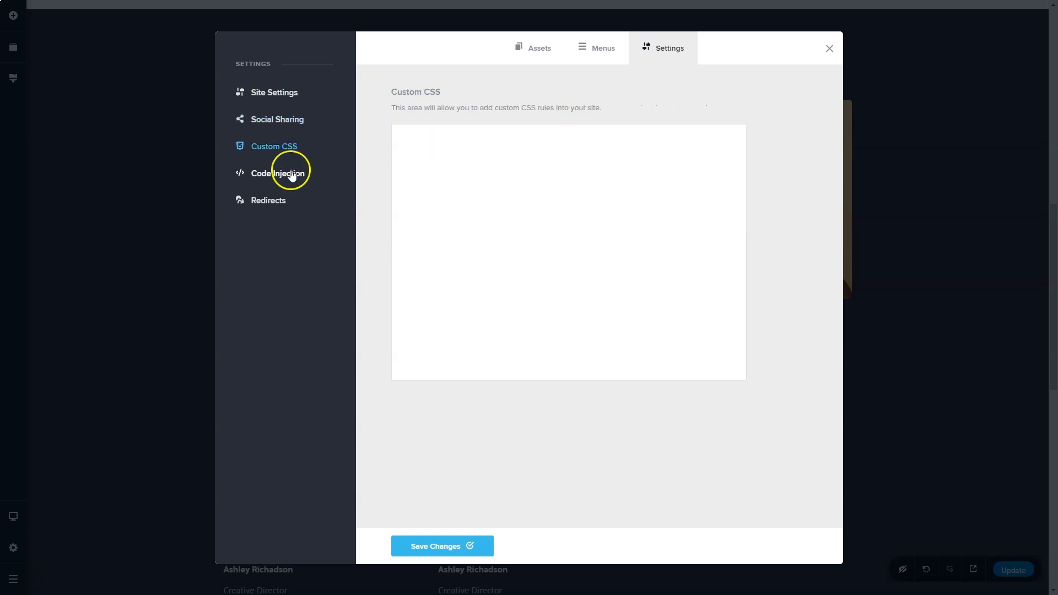
left_click(276, 174)
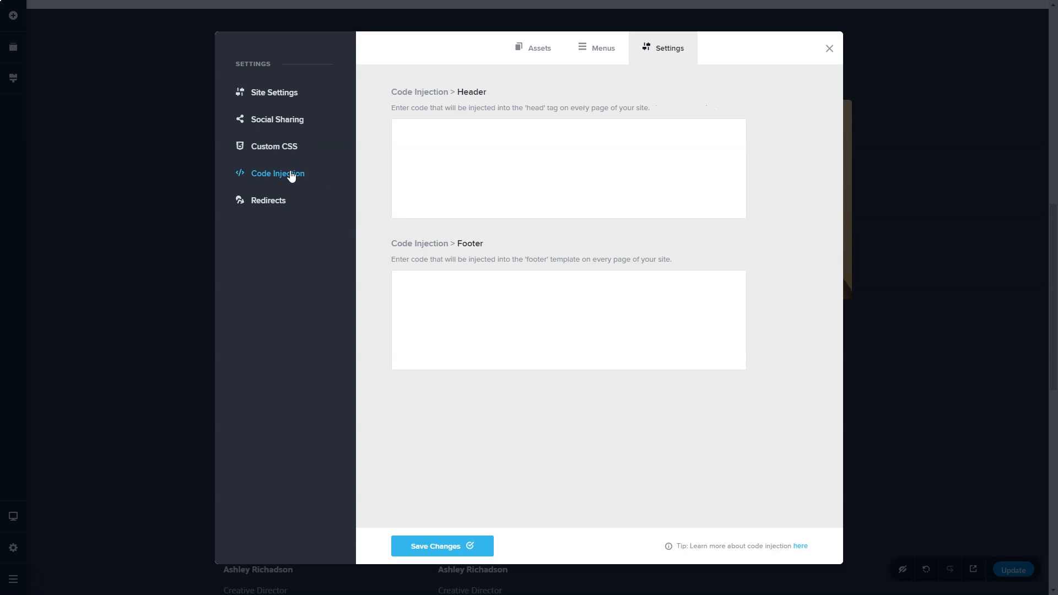
left_click(268, 199)
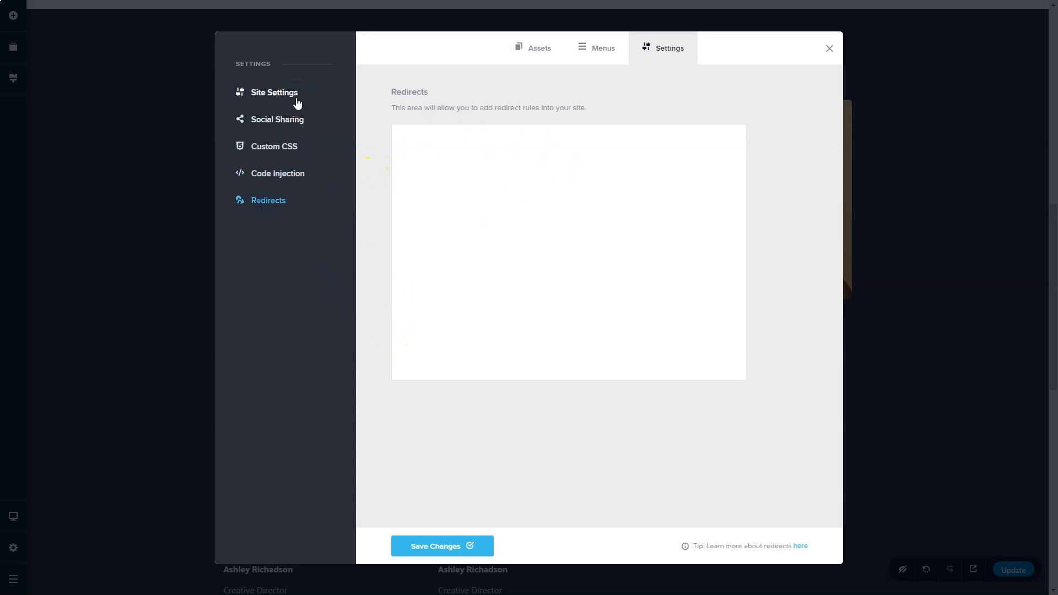
mouse_move(274, 213)
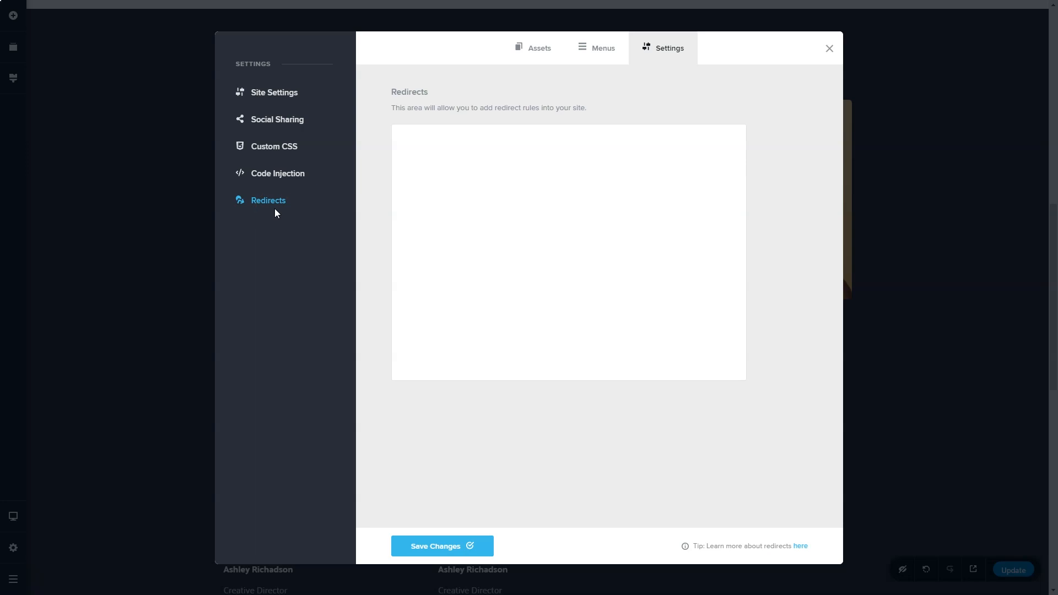
left_click(533, 48)
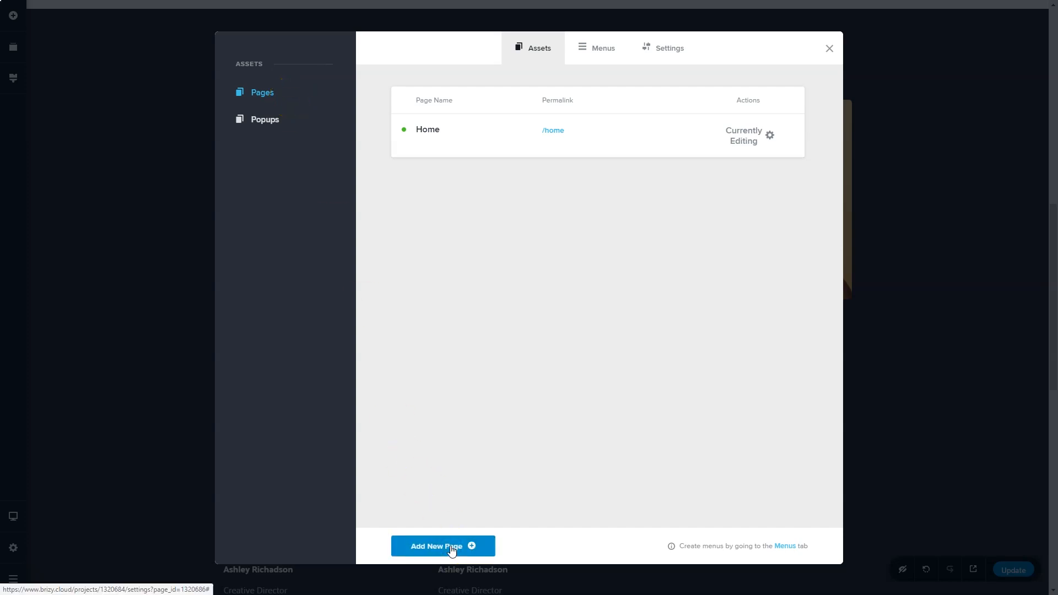
Add a new page titled About with permalink about and save it.
left_click(442, 546)
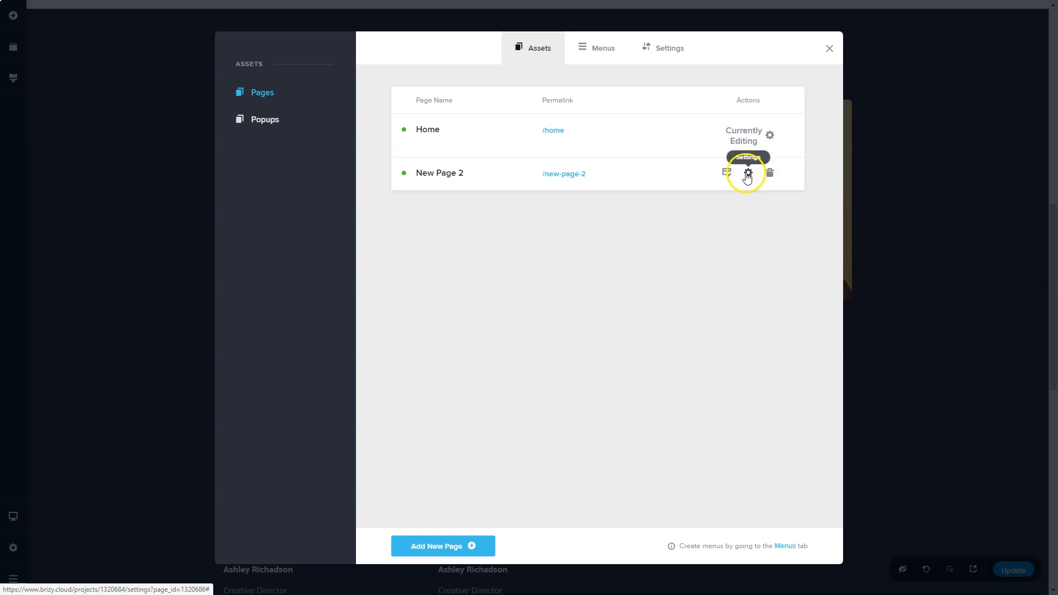
left_click(748, 174)
type("About")
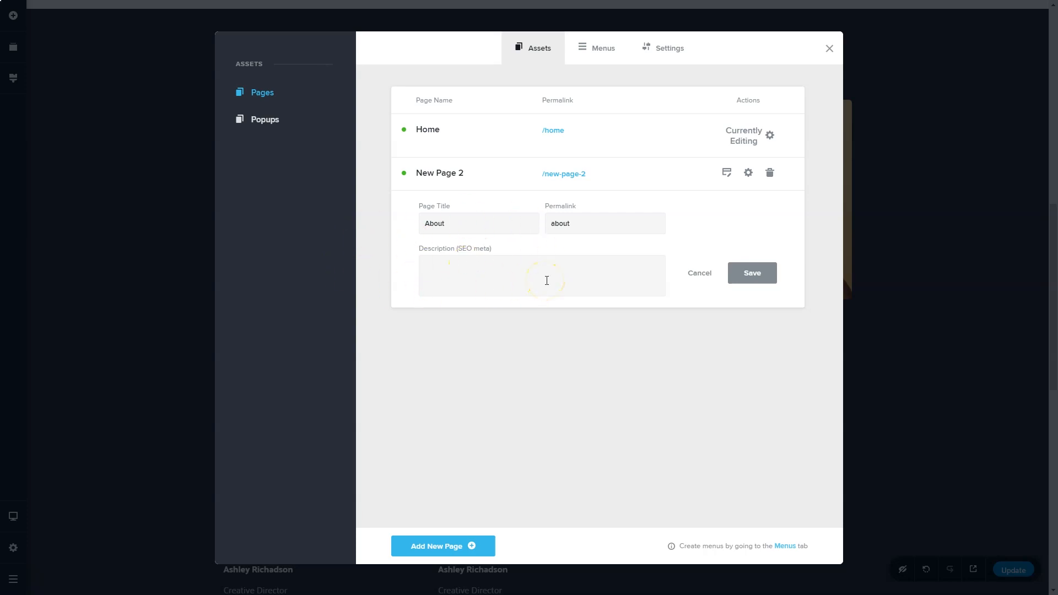
left_click(752, 273)
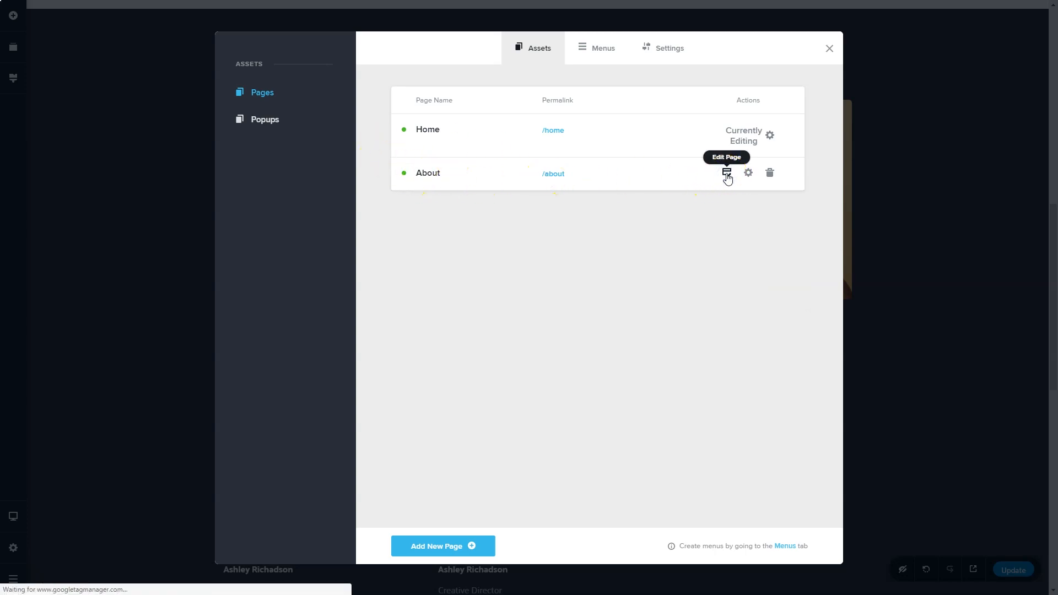
Edit the About page and add the phone mockup hero block.
left_click(727, 174)
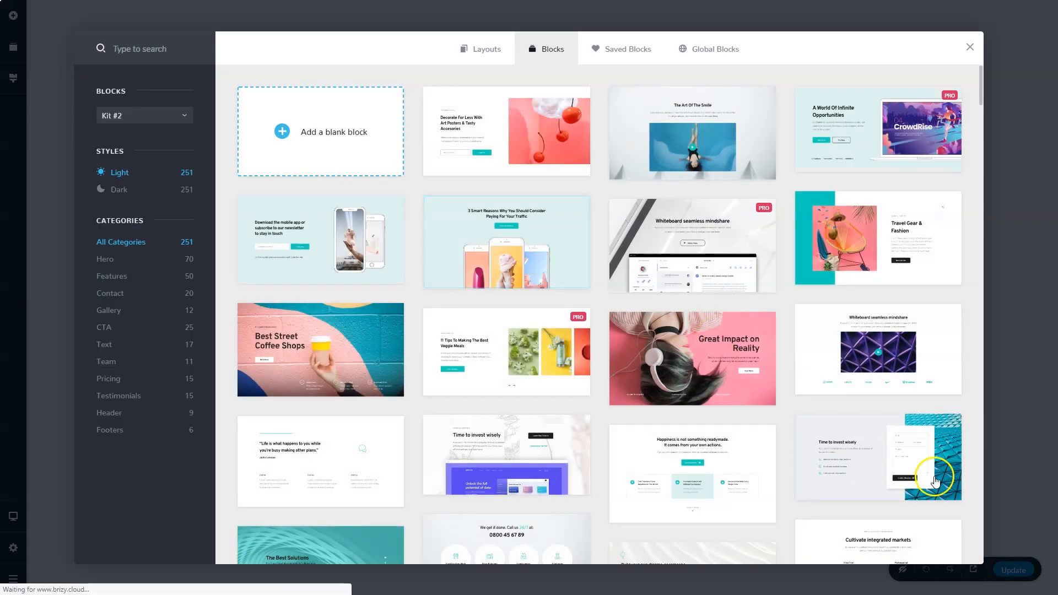
left_click(505, 242)
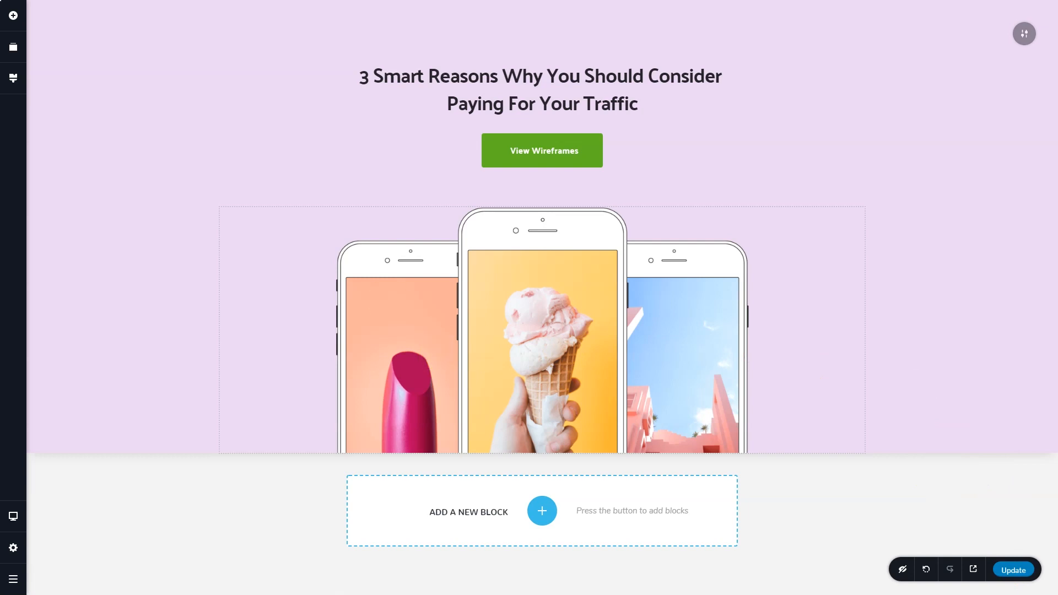
Create a new menu named Main Menu in the site's Menus area.
left_click(12, 78)
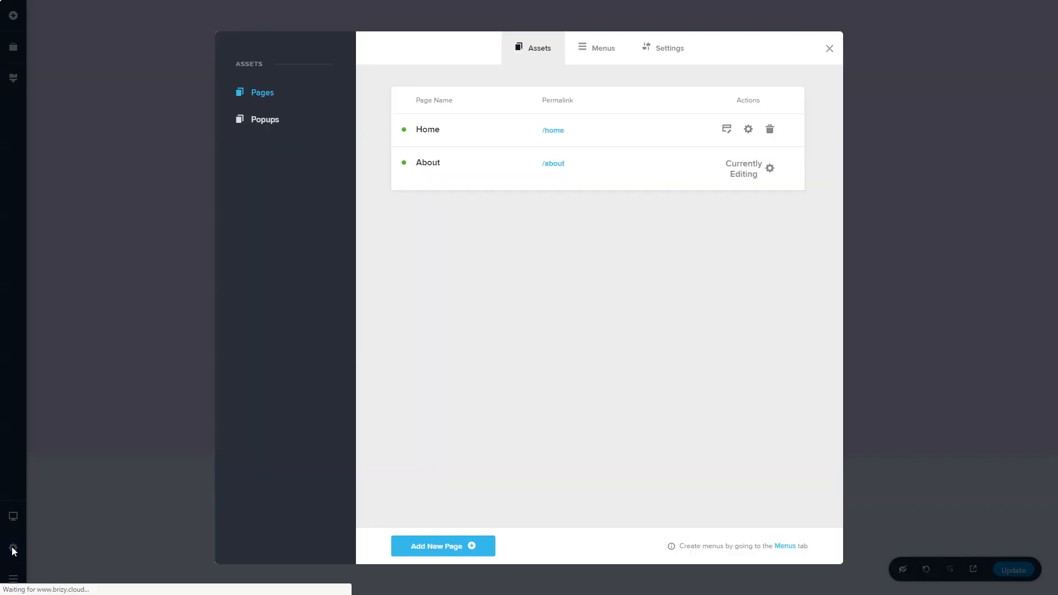
left_click(596, 48)
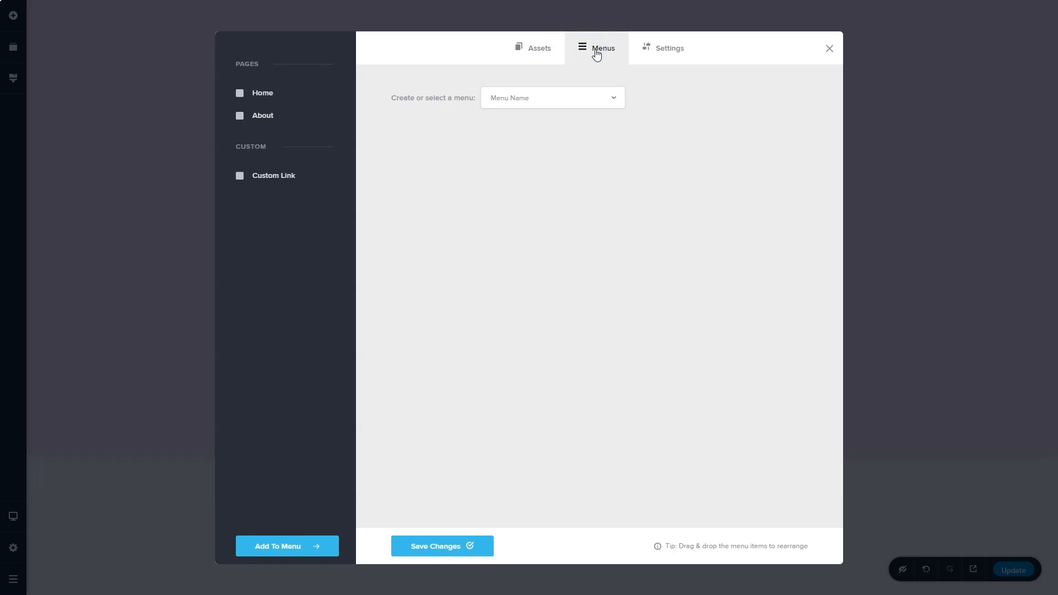
mouse_move(326, 94)
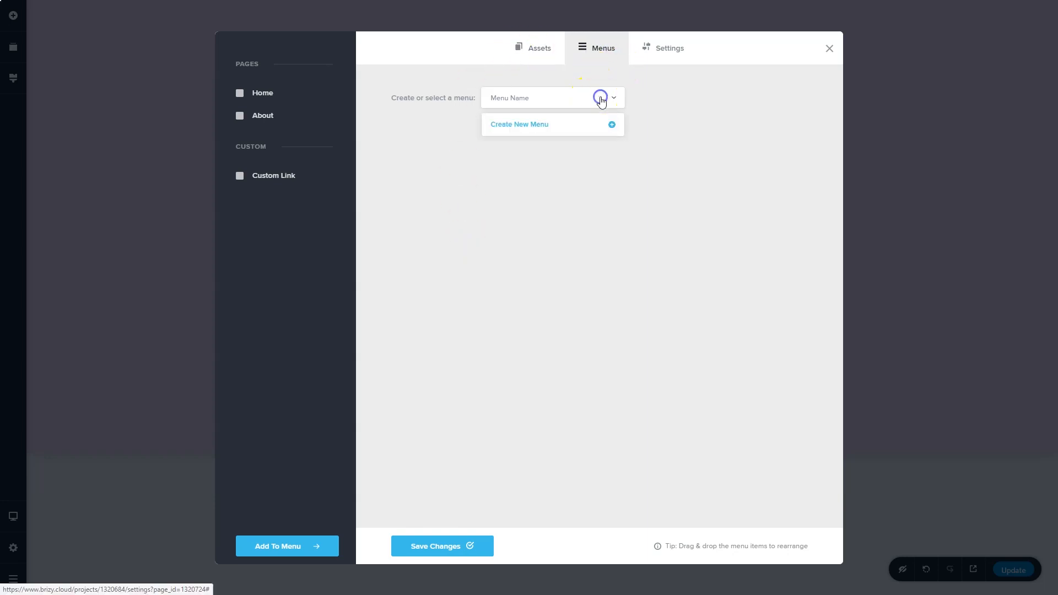
left_click(519, 124)
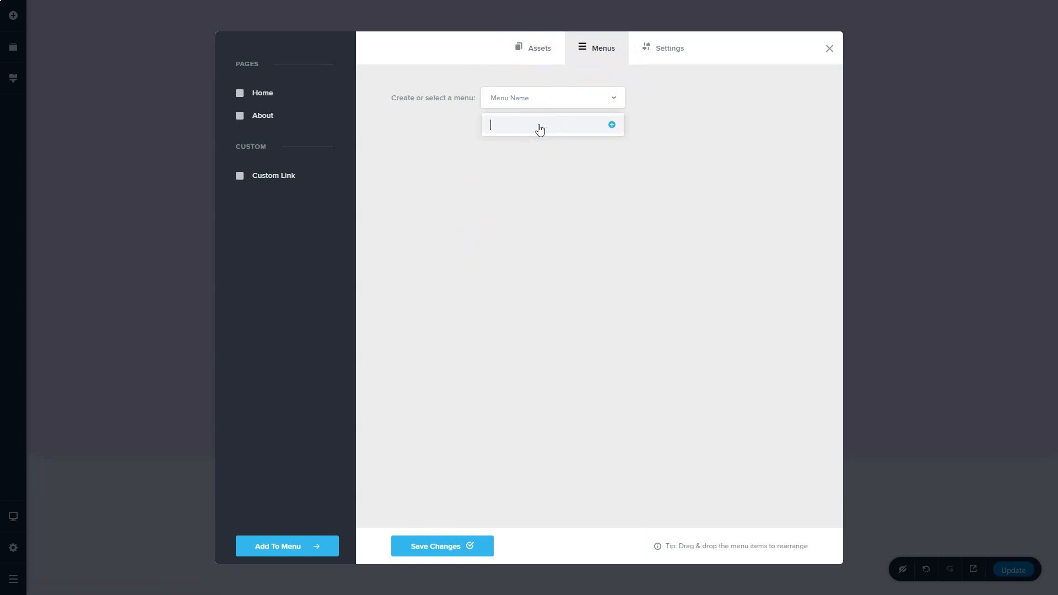
type("Main Menu")
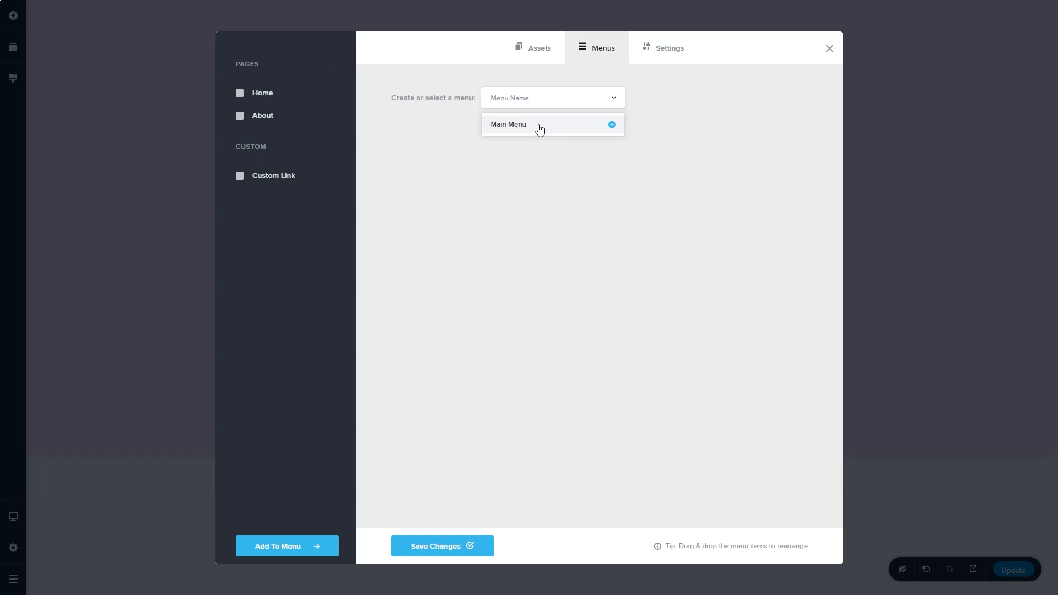
left_click(508, 124)
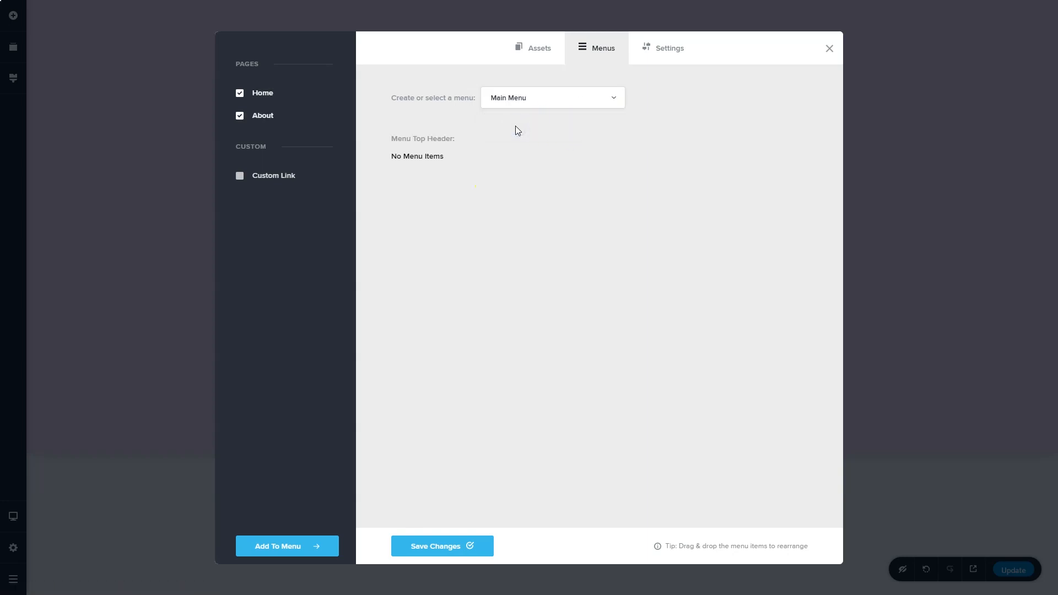
Add the Home and About items to Main Menu and save the changes.
left_click(286, 546)
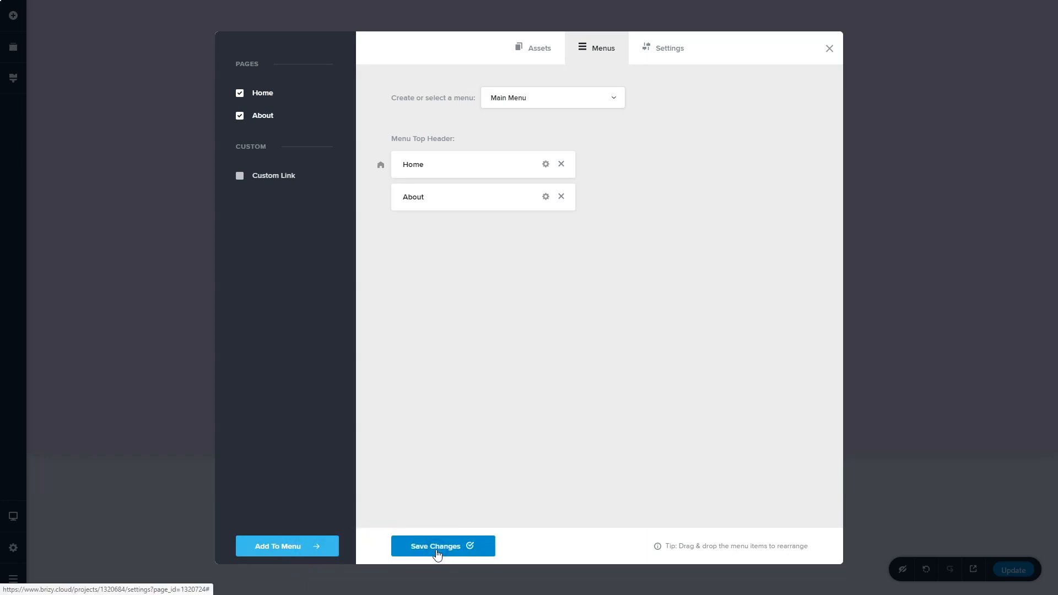
left_click(442, 547)
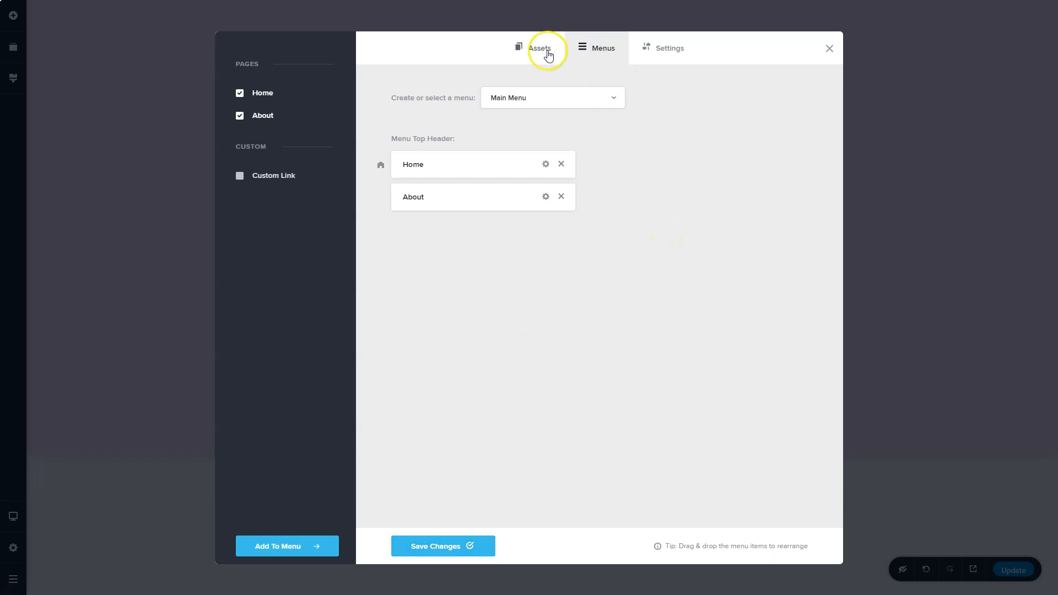
Return to the Assets pages list and view the PRO-only Popups section.
left_click(539, 48)
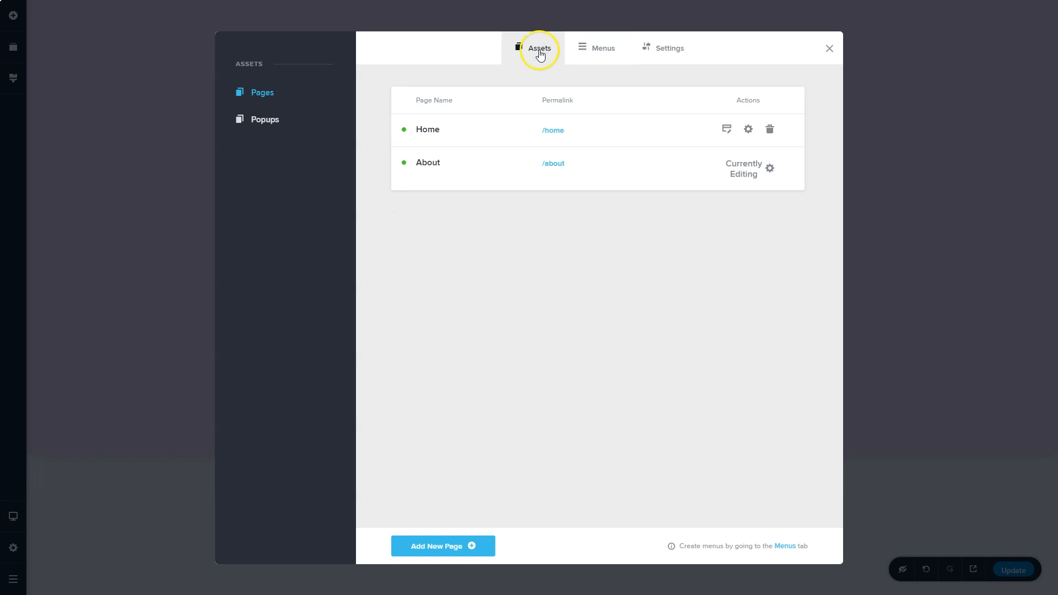
left_click(264, 120)
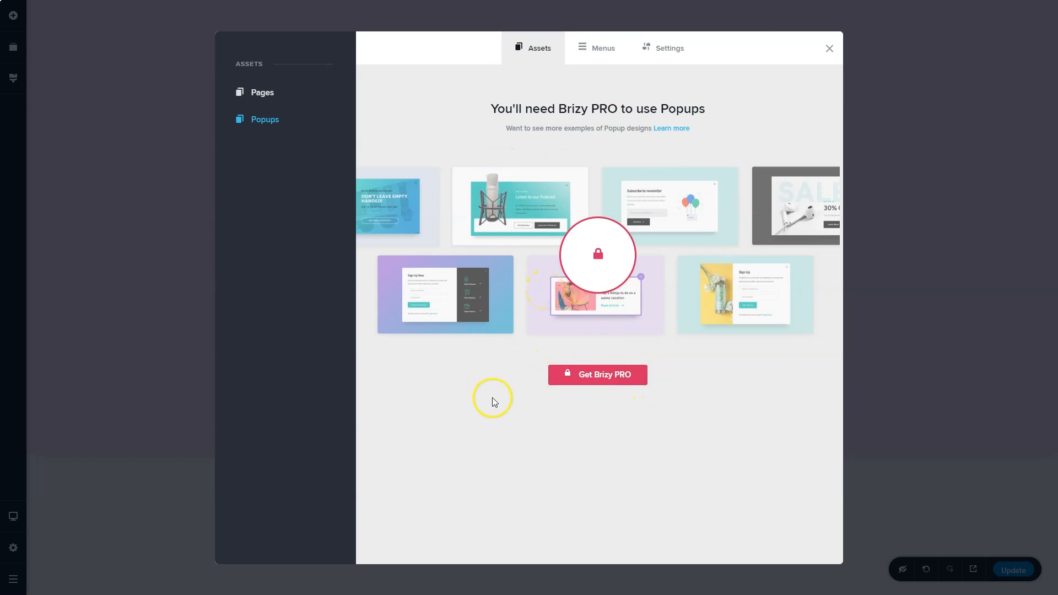
mouse_move(706, 273)
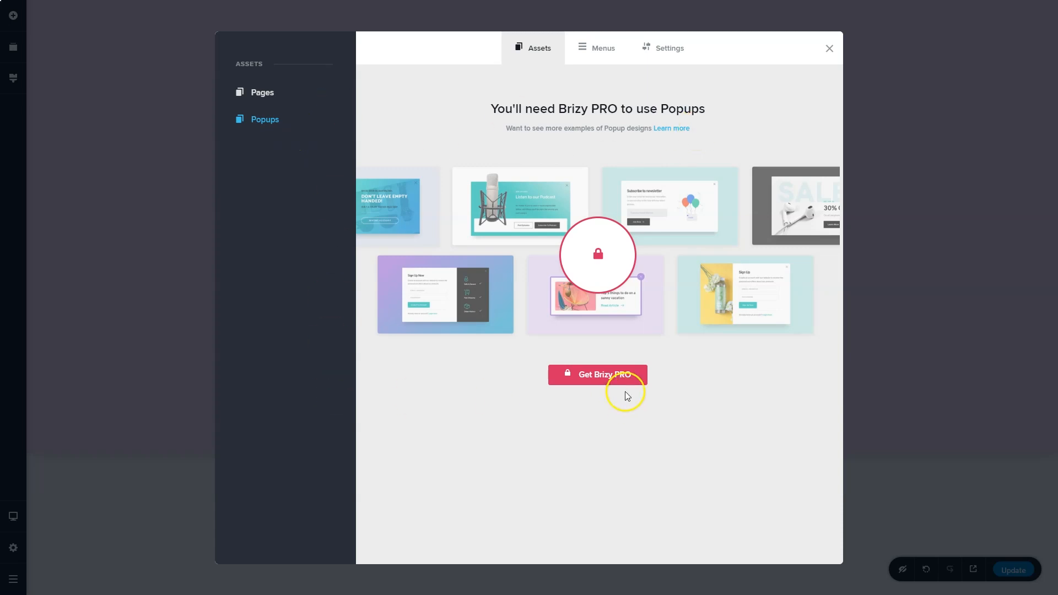
mouse_move(369, 391)
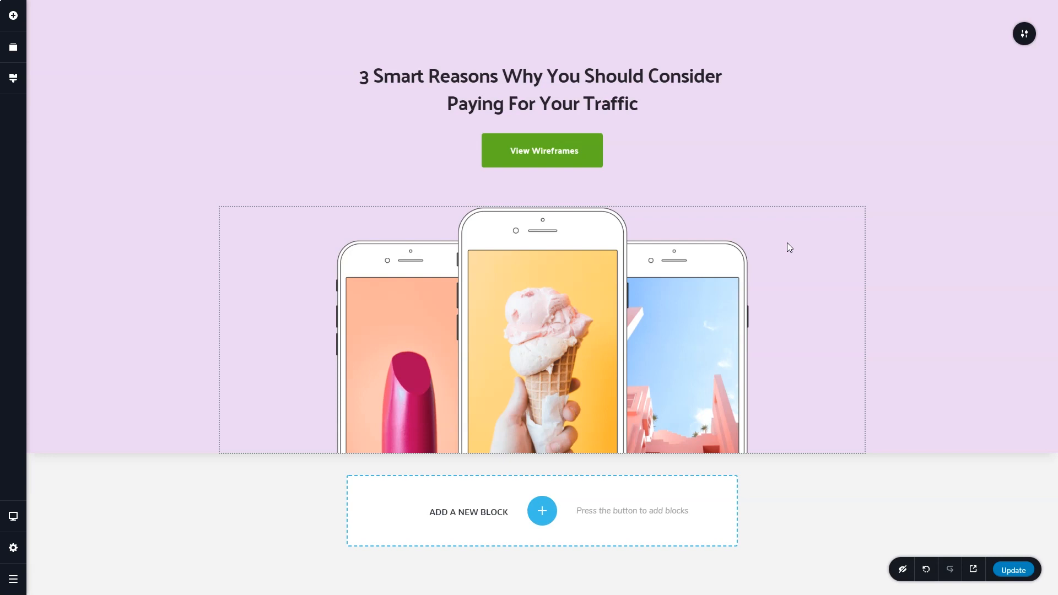
Check the Add Elements panel and the Popups section again, then close the site window.
left_click(13, 15)
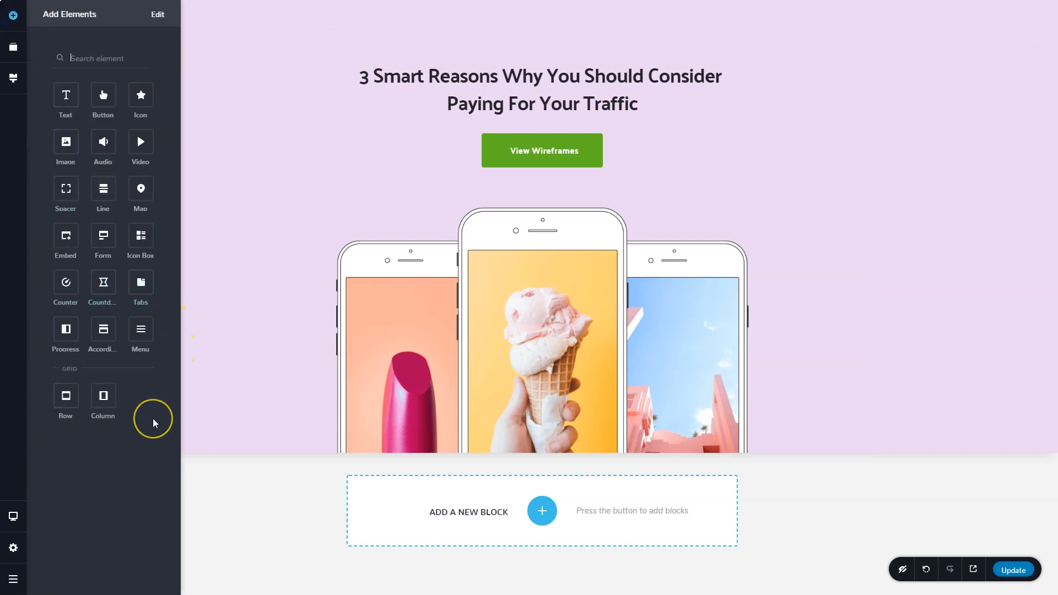
mouse_move(6, 424)
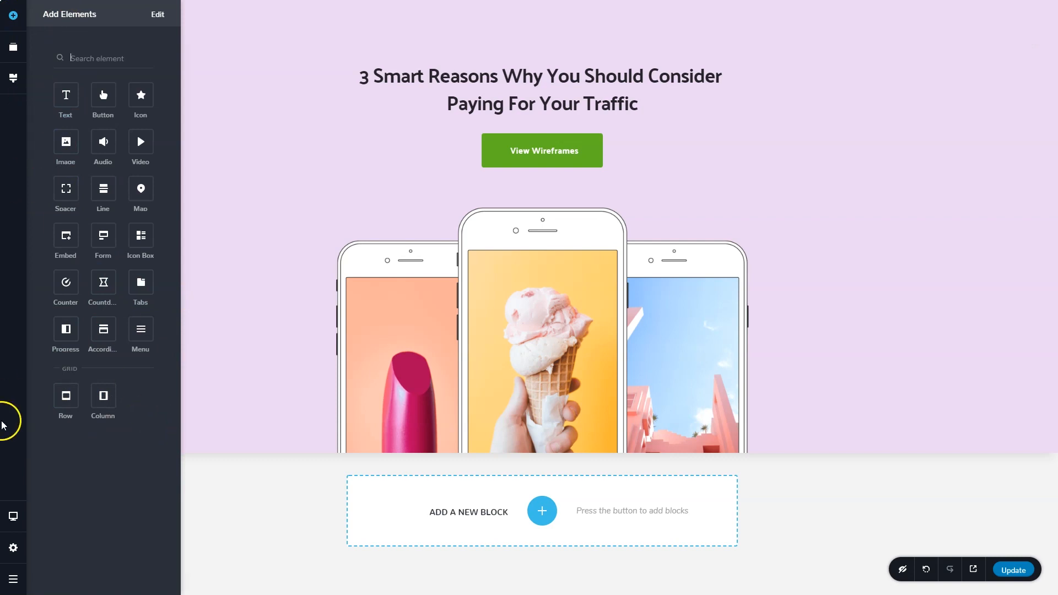
left_click(13, 548)
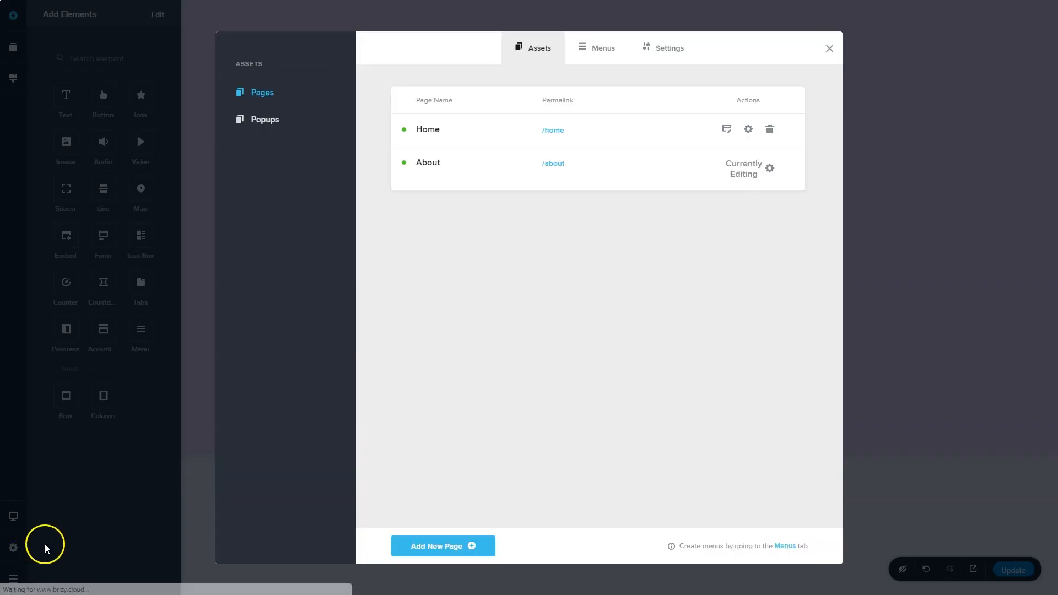
left_click(264, 120)
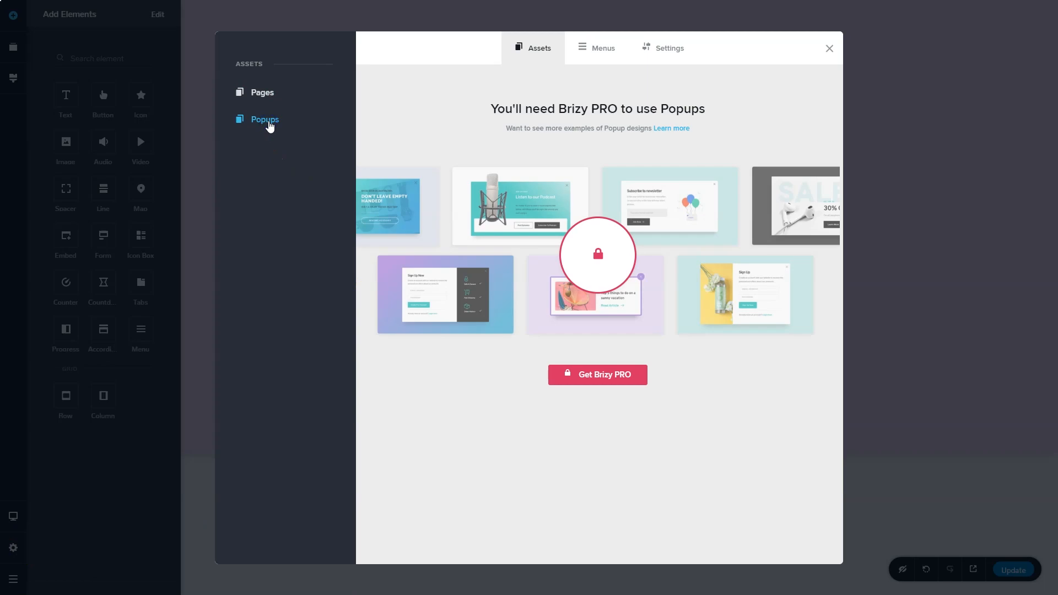
left_click(830, 48)
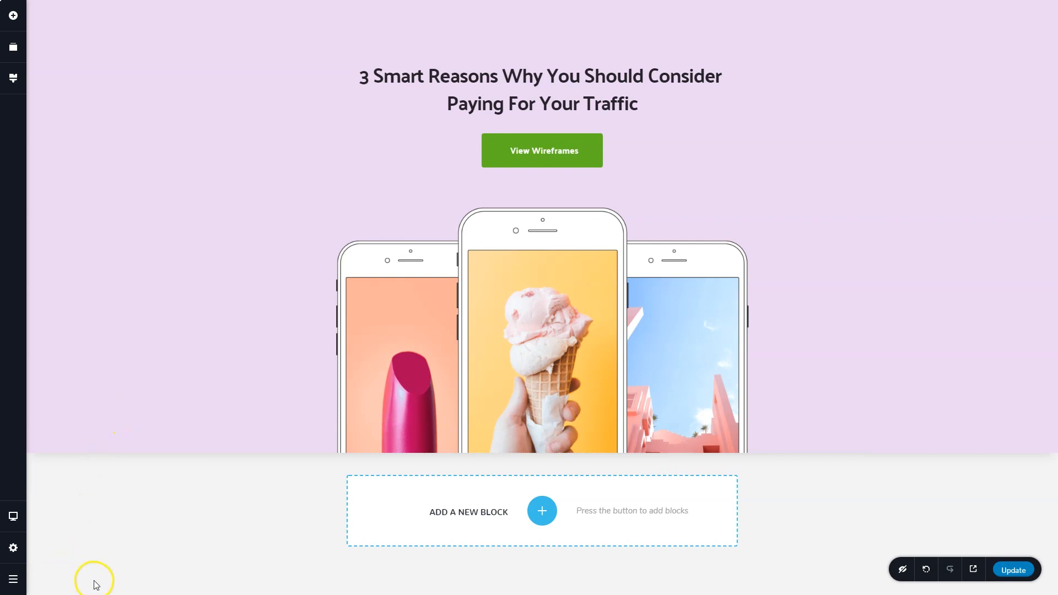
Leave the editor via Go to Dashboard, reaching the personal projects list.
left_click(12, 580)
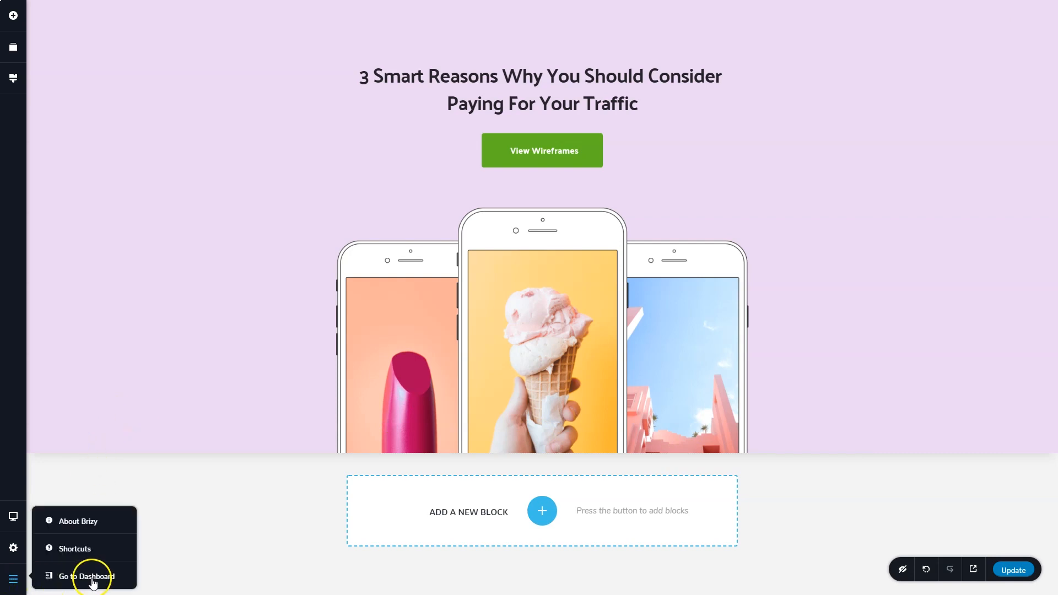
left_click(84, 580)
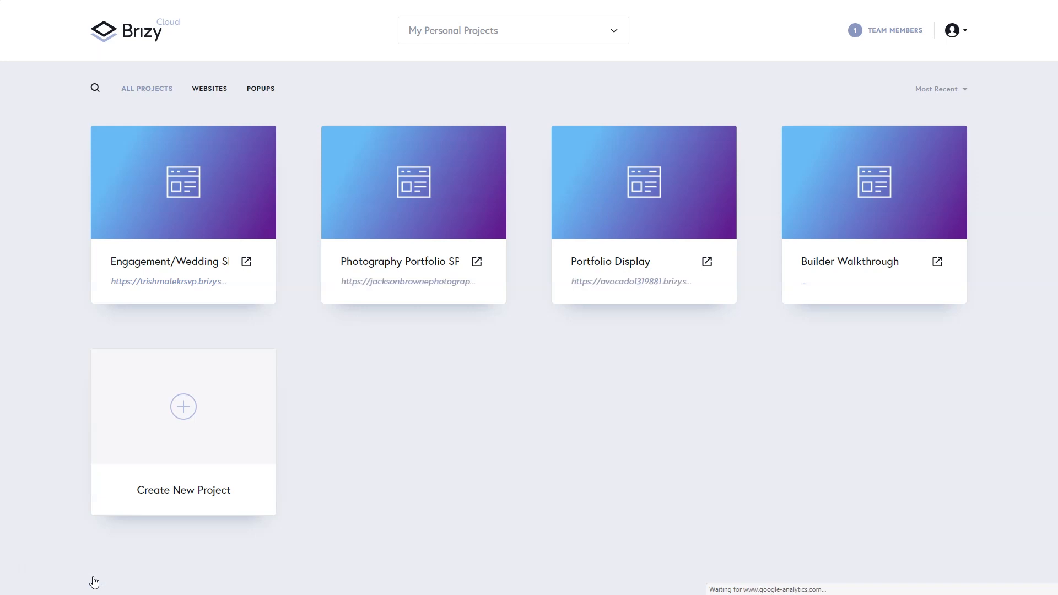